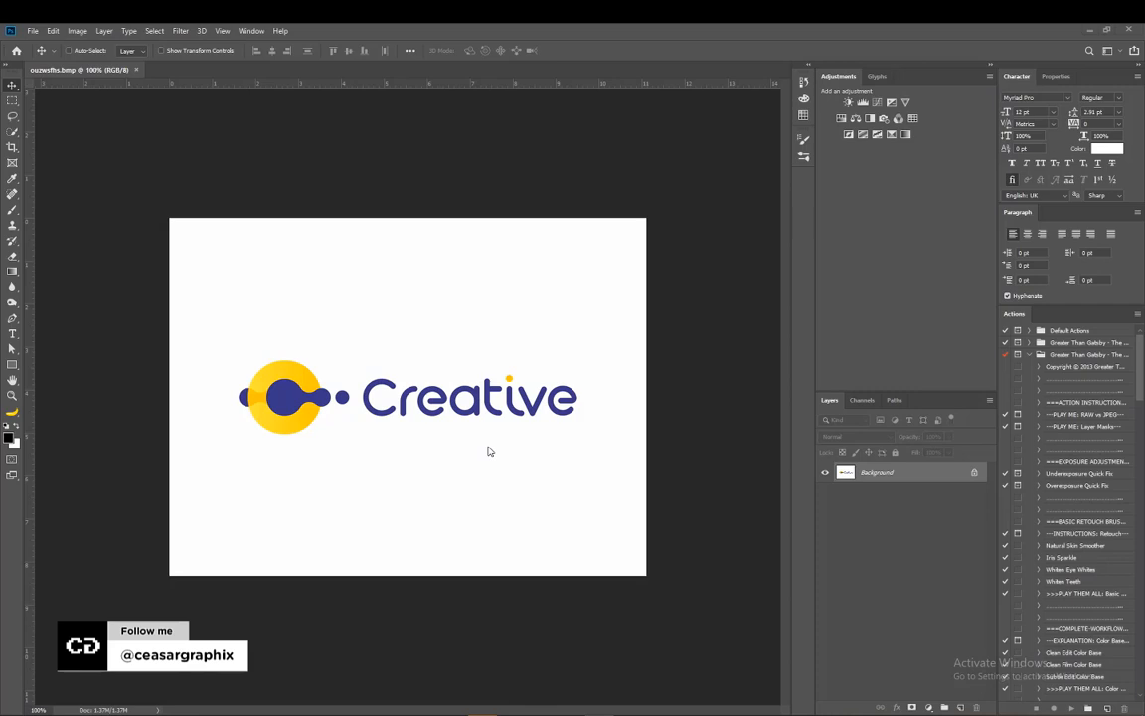
pyautogui.moveTo(492, 445)
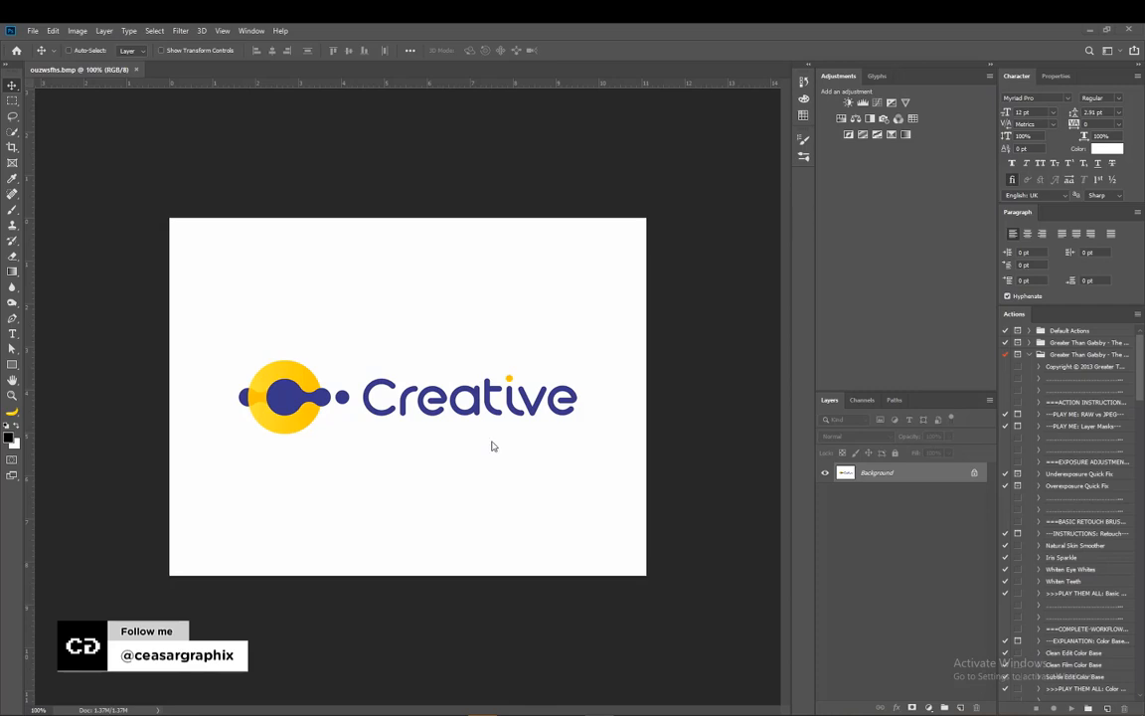
pyautogui.moveTo(504, 430)
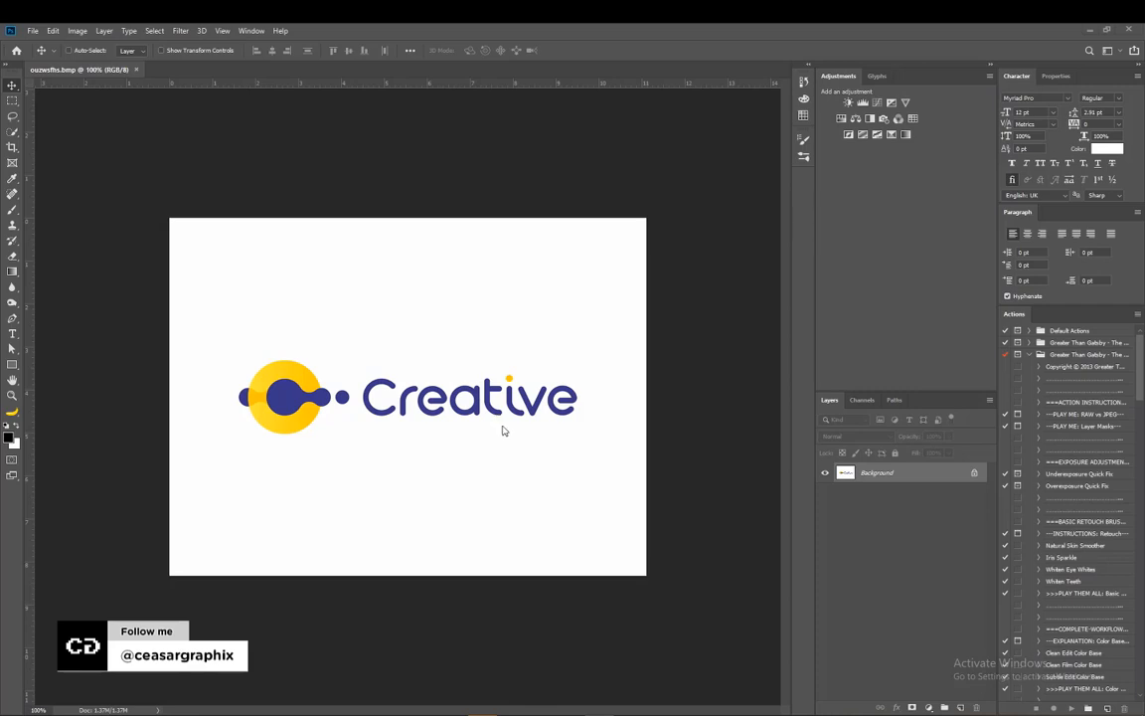
pyautogui.moveTo(376, 265)
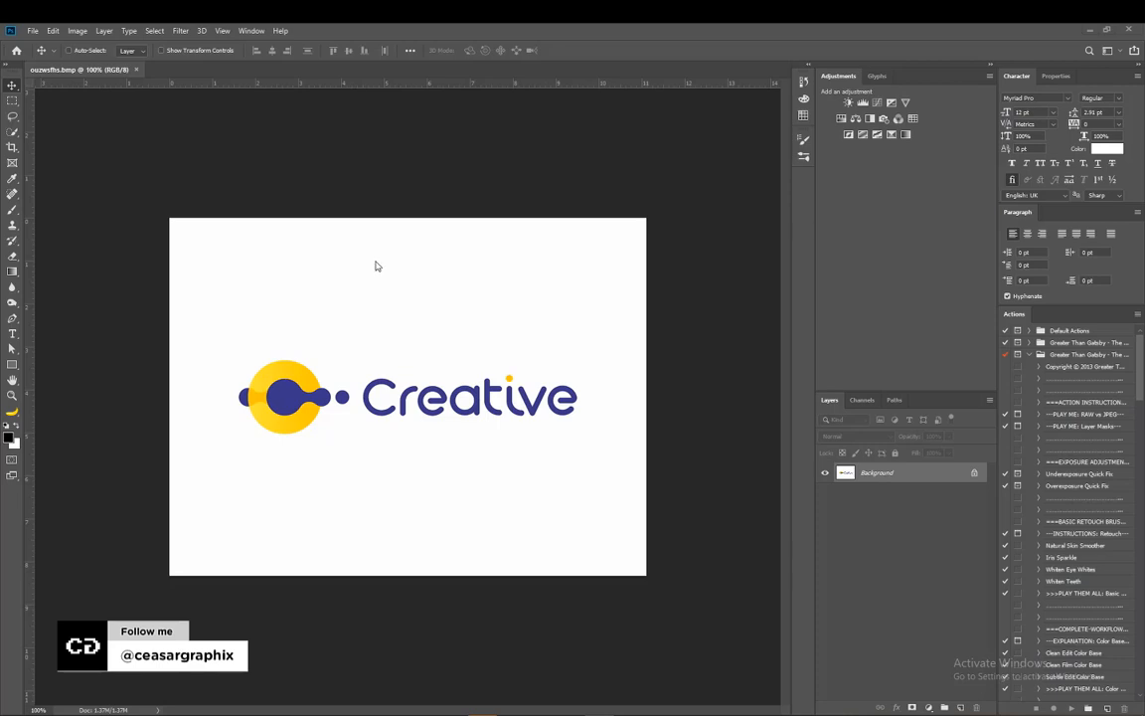
pyautogui.moveTo(313, 264)
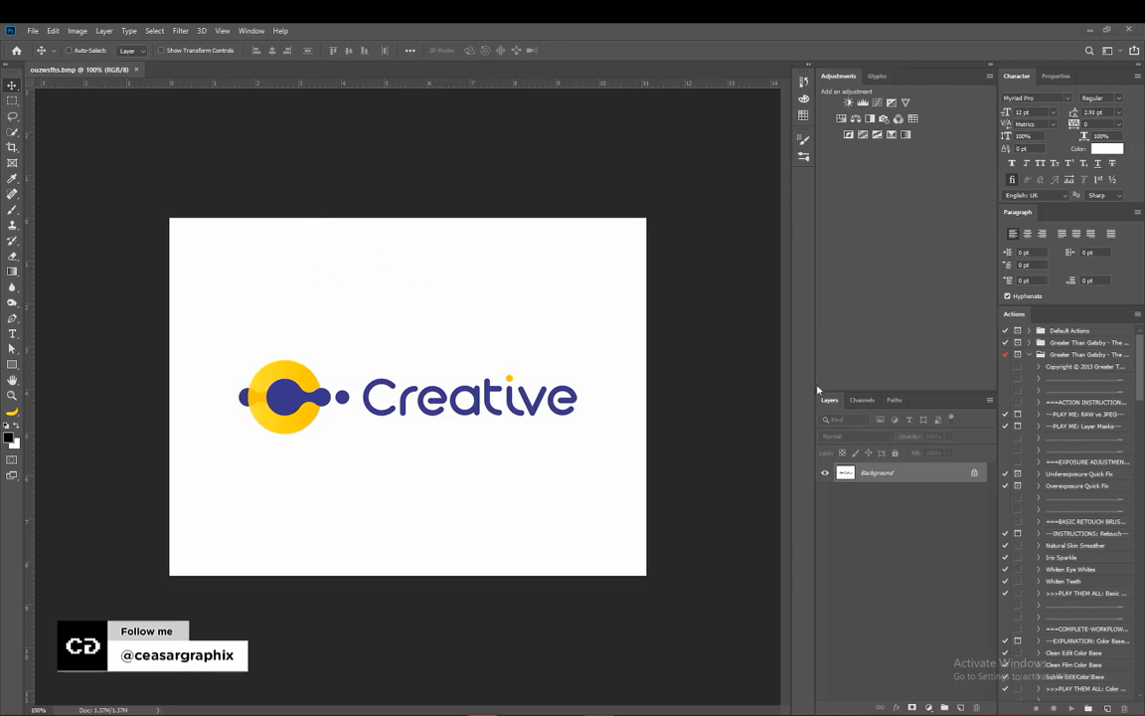
# Delete the leftover Alpha 1 channel, preview the Red channel, then return to the RGB composite
pyautogui.click(861, 400)
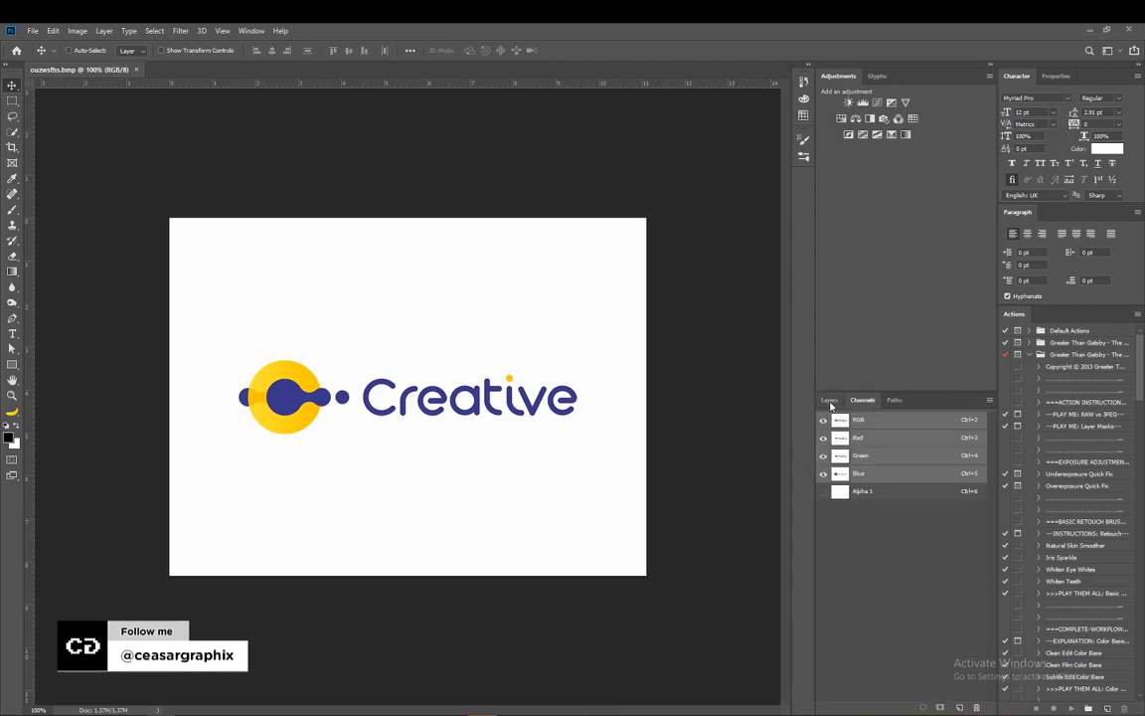
pyautogui.click(830, 400)
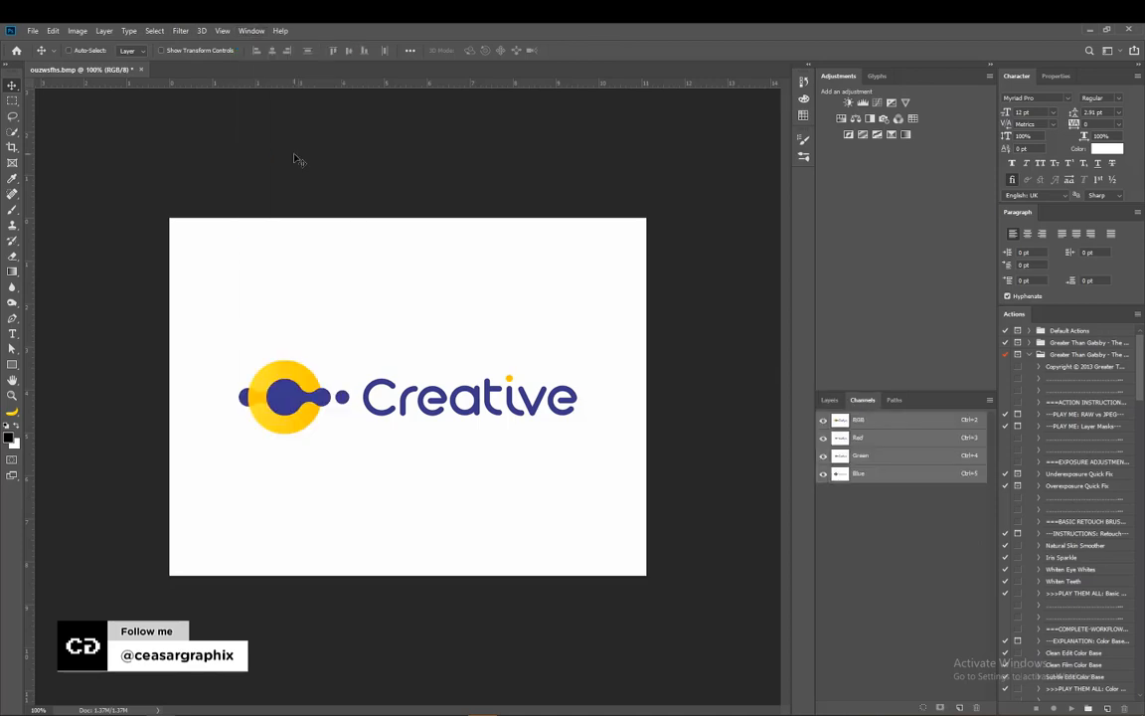
pyautogui.moveTo(919, 468)
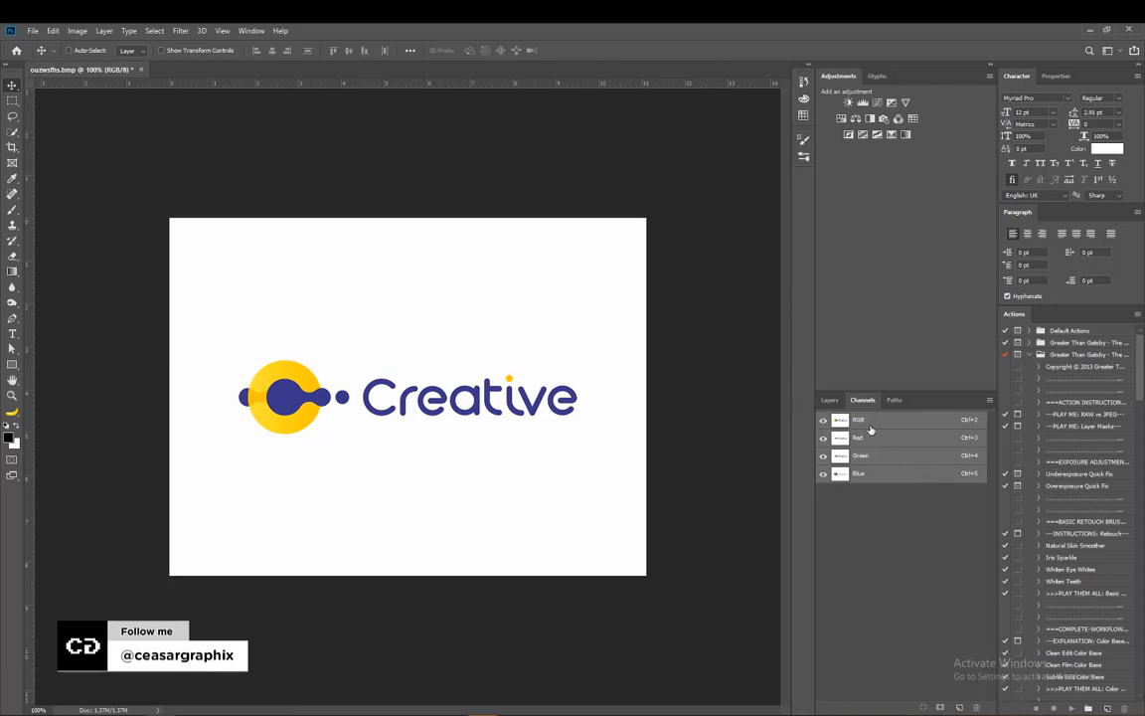
pyautogui.moveTo(472, 429)
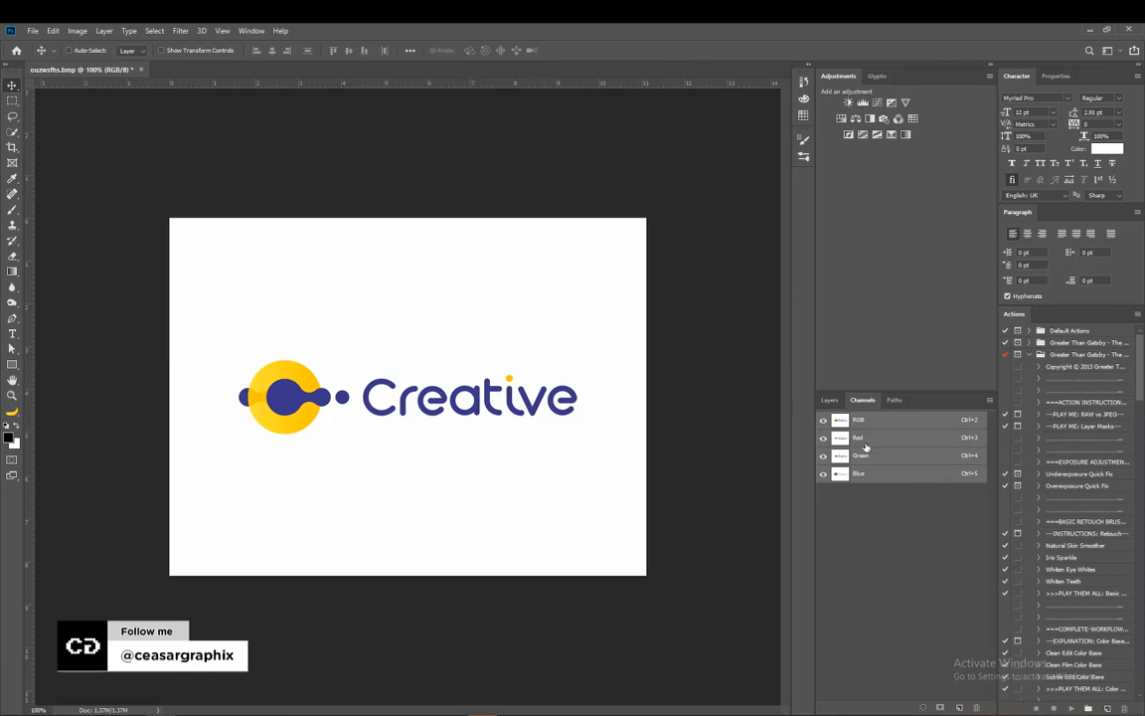
pyautogui.moveTo(864, 447)
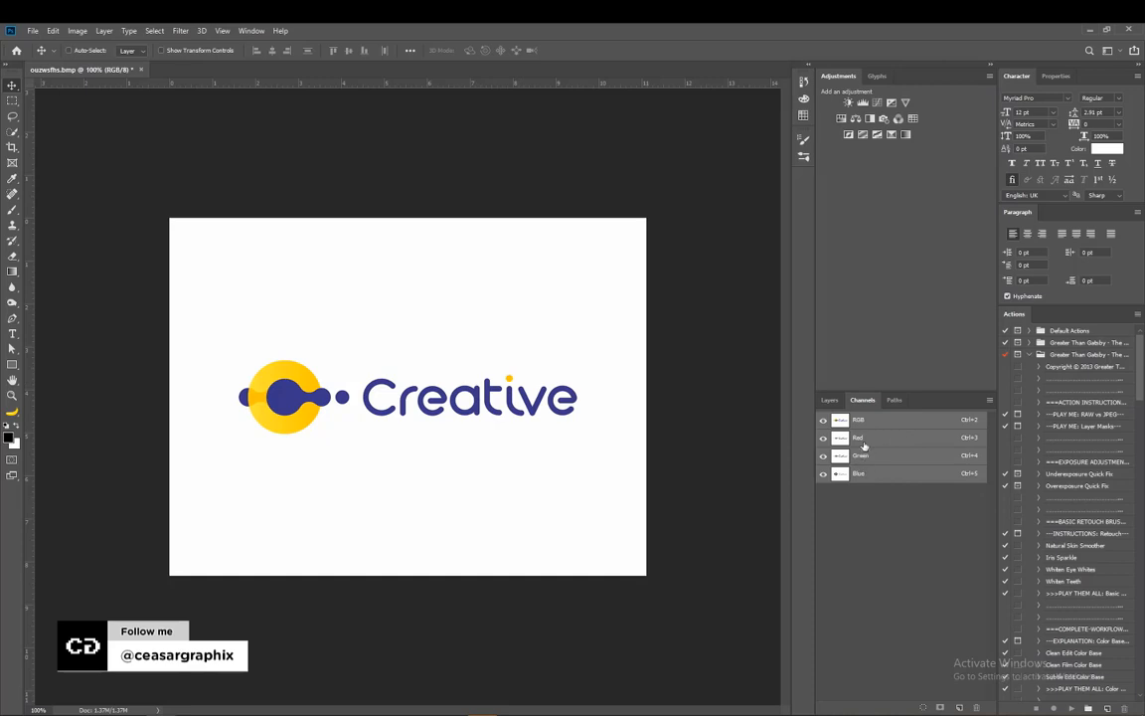
pyautogui.moveTo(913, 491)
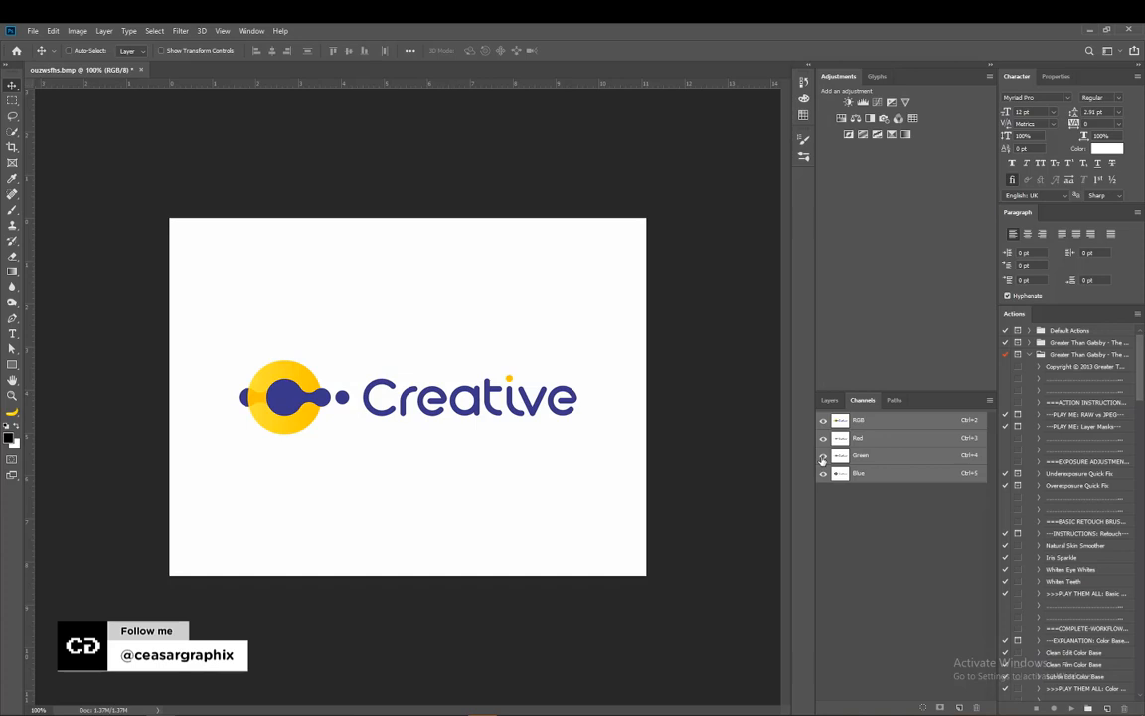
pyautogui.click(822, 455)
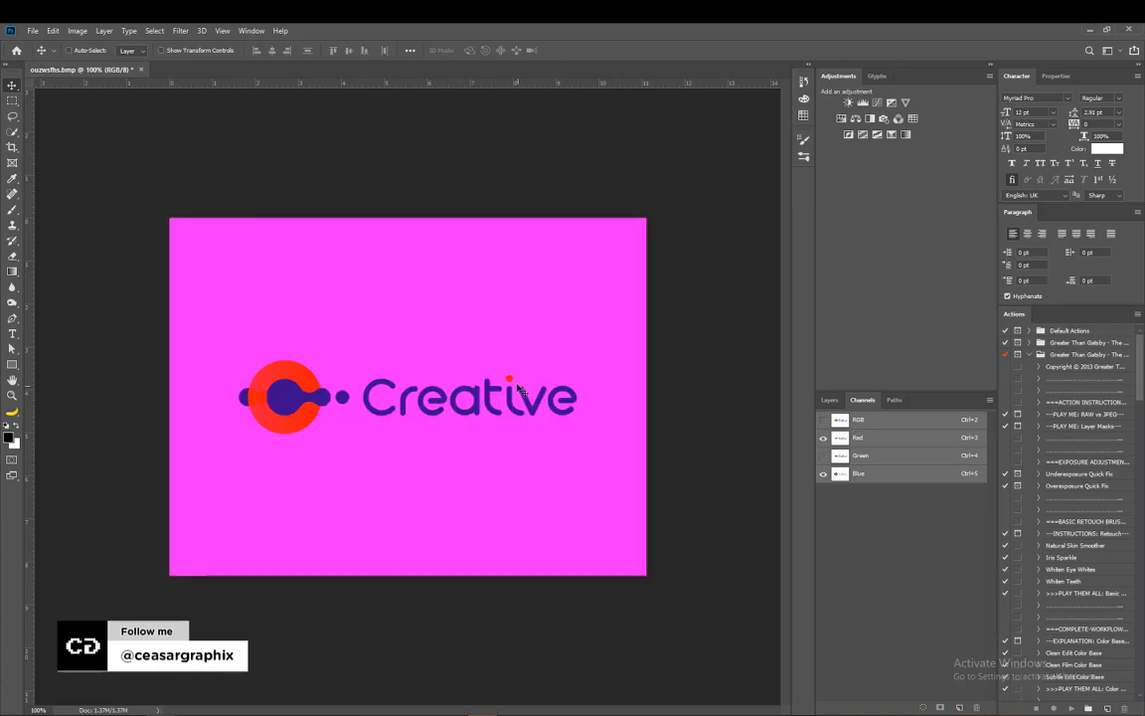
pyautogui.moveTo(622, 360)
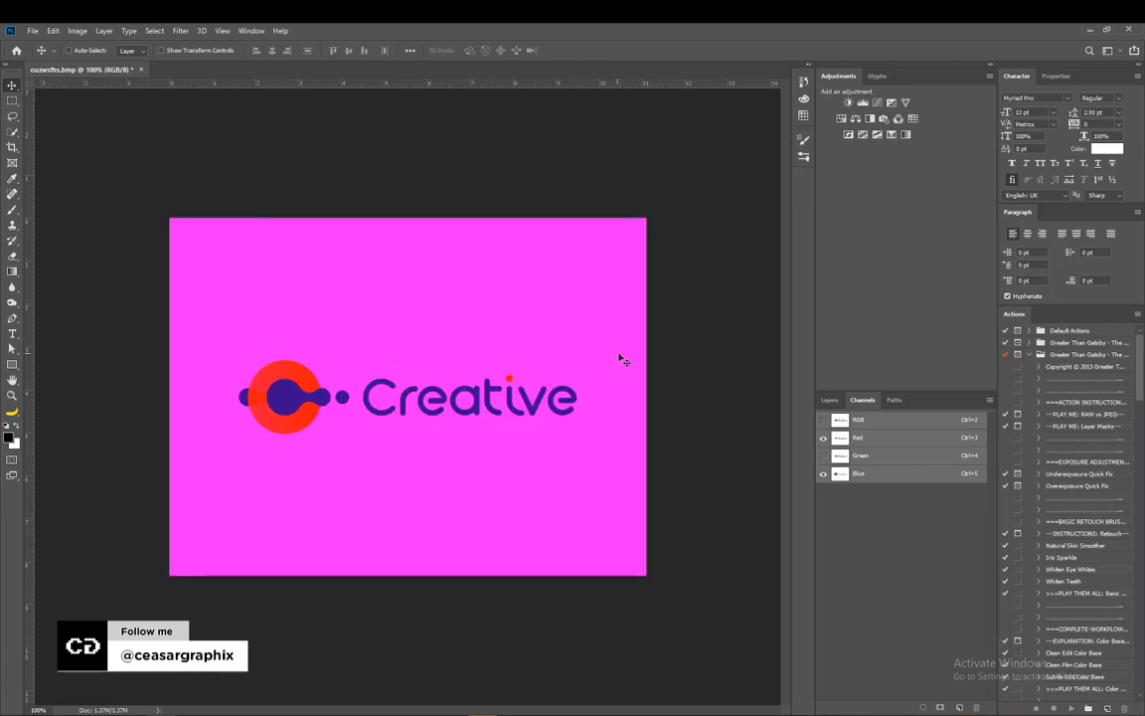
pyautogui.click(823, 418)
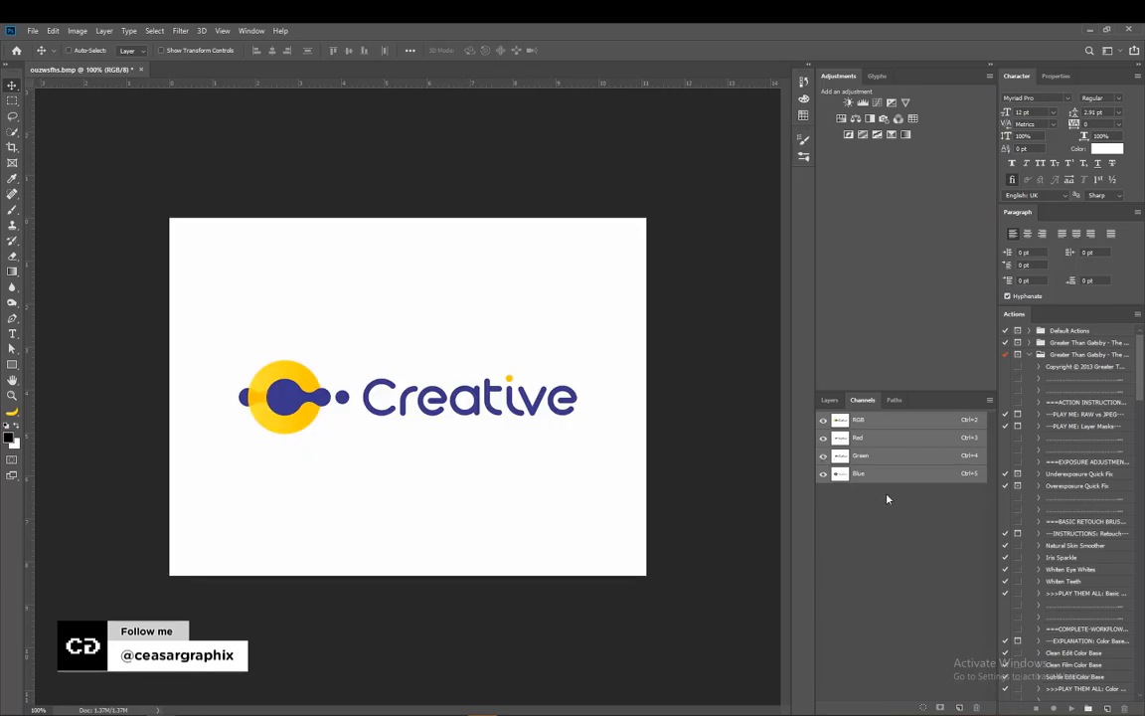
pyautogui.click(859, 438)
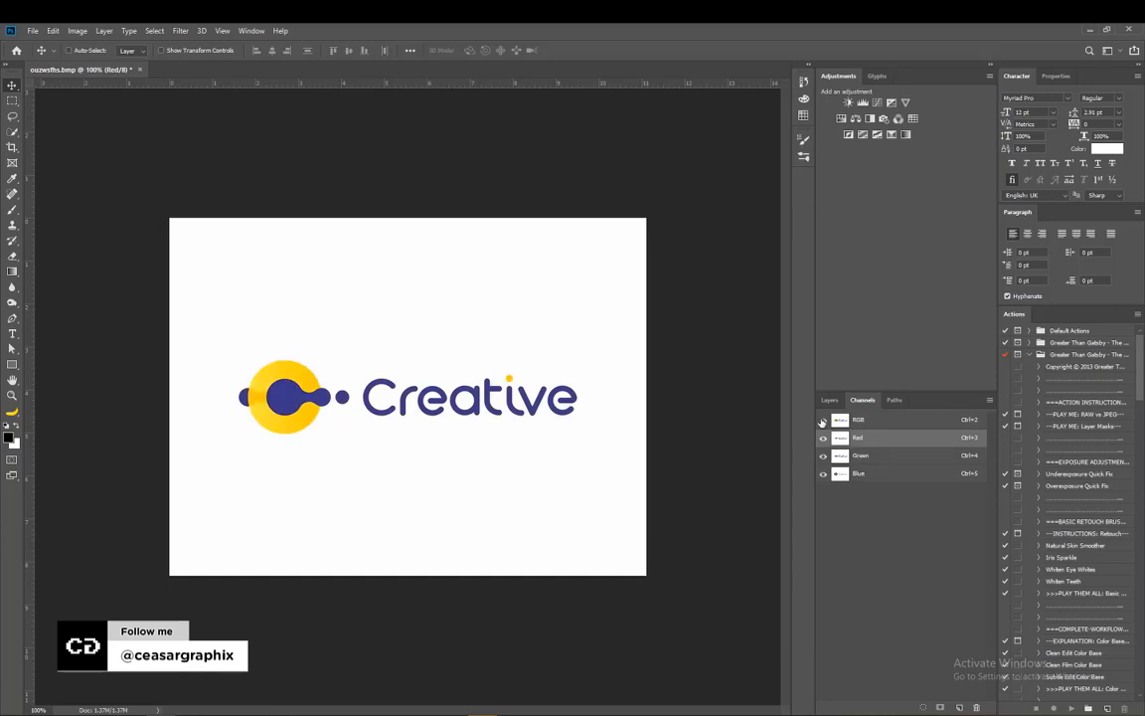
pyautogui.click(859, 418)
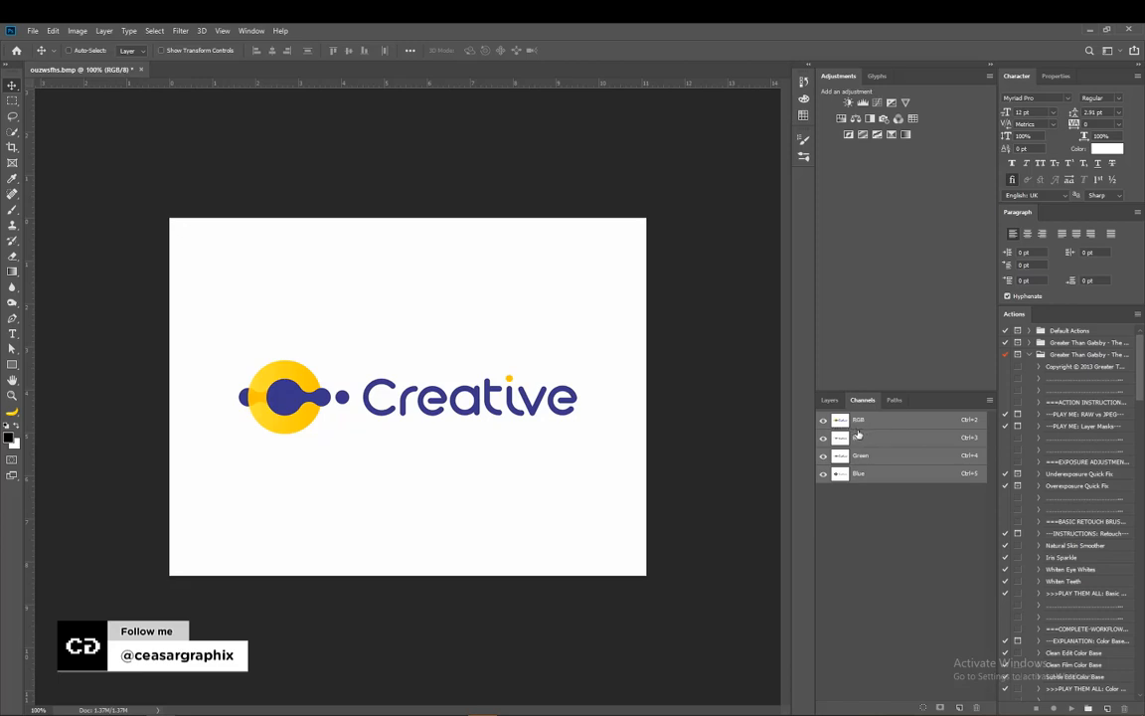
pyautogui.moveTo(858, 438)
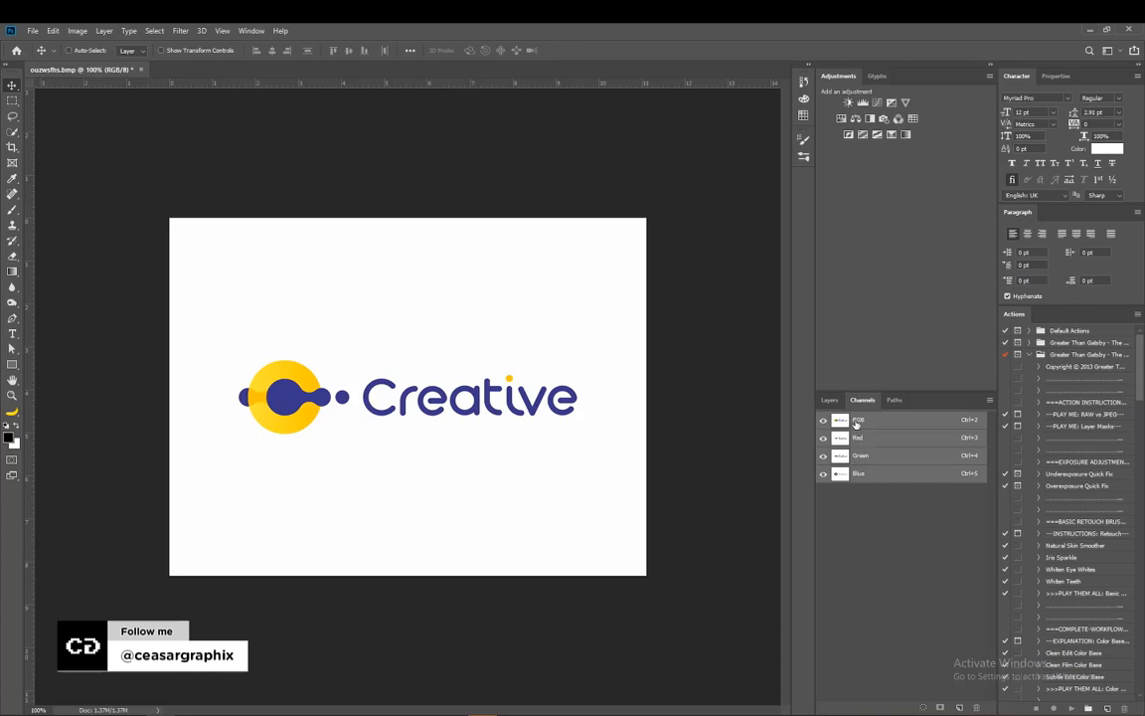
pyautogui.moveTo(863, 428)
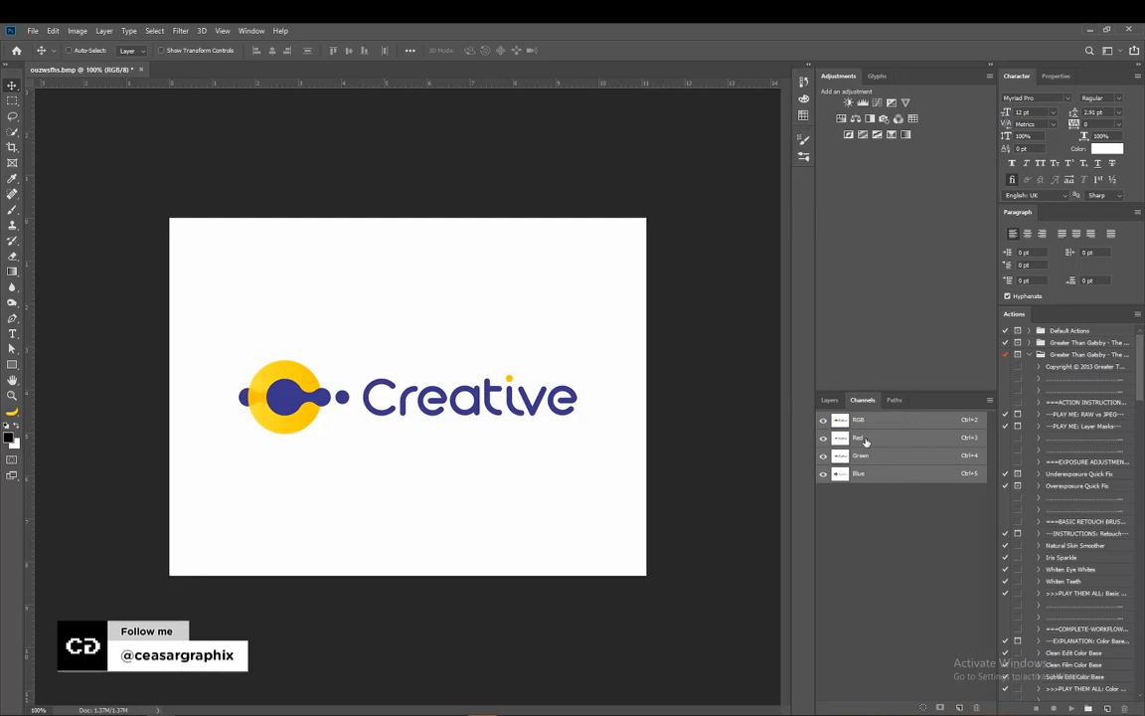
# View the Red, Green and Blue channels one at a time in greyscale to compare contrast
pyautogui.click(875, 437)
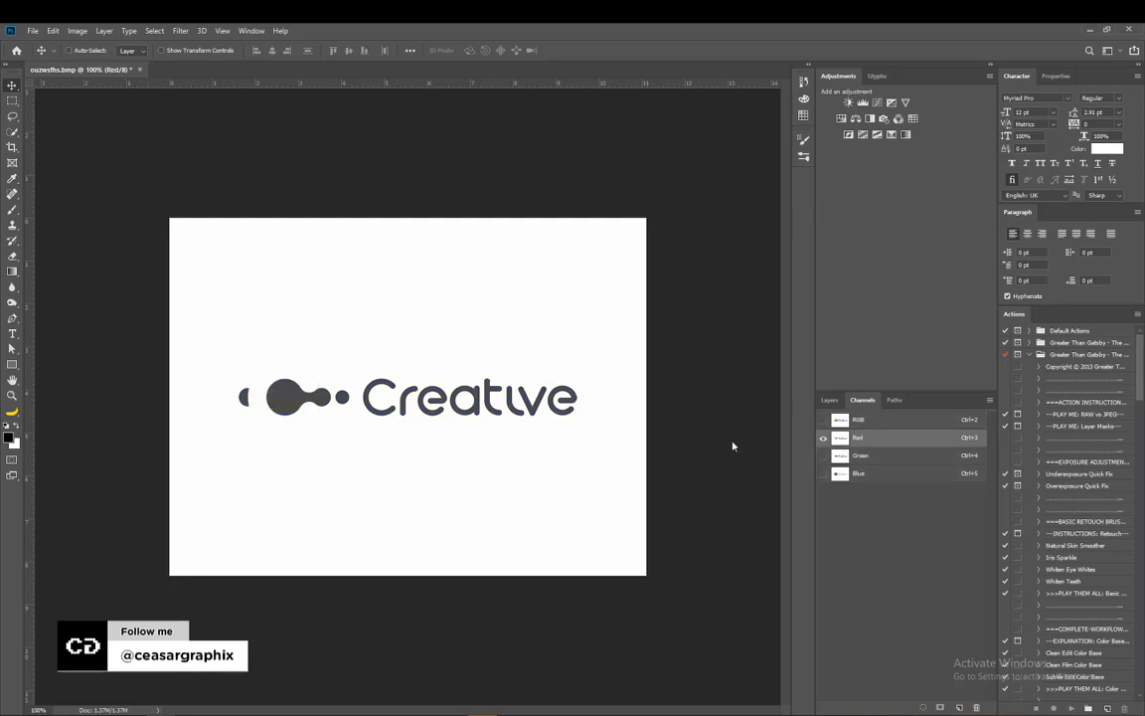
pyautogui.moveTo(316, 451)
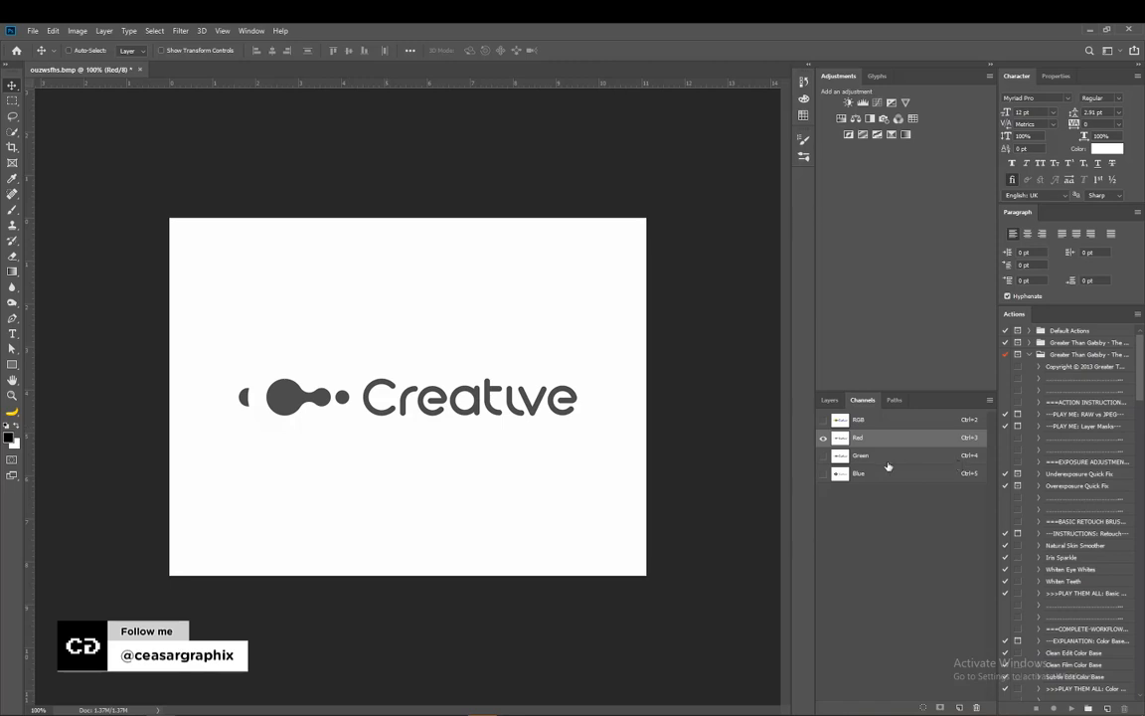
pyautogui.click(861, 455)
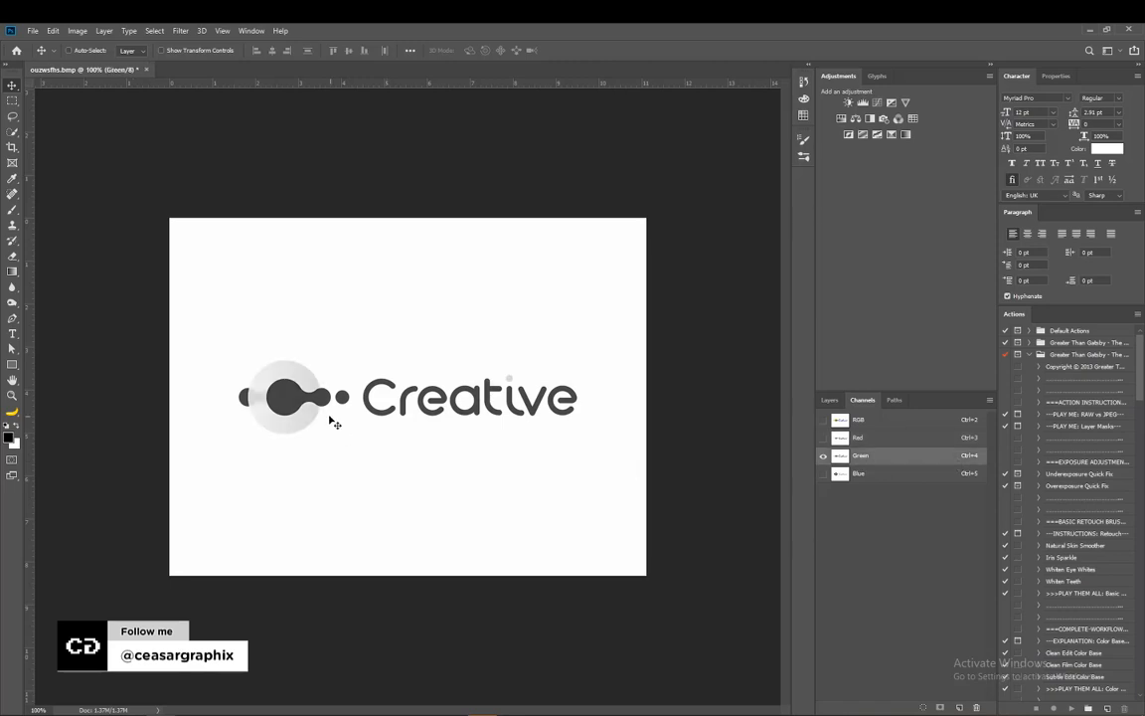
pyautogui.moveTo(313, 428)
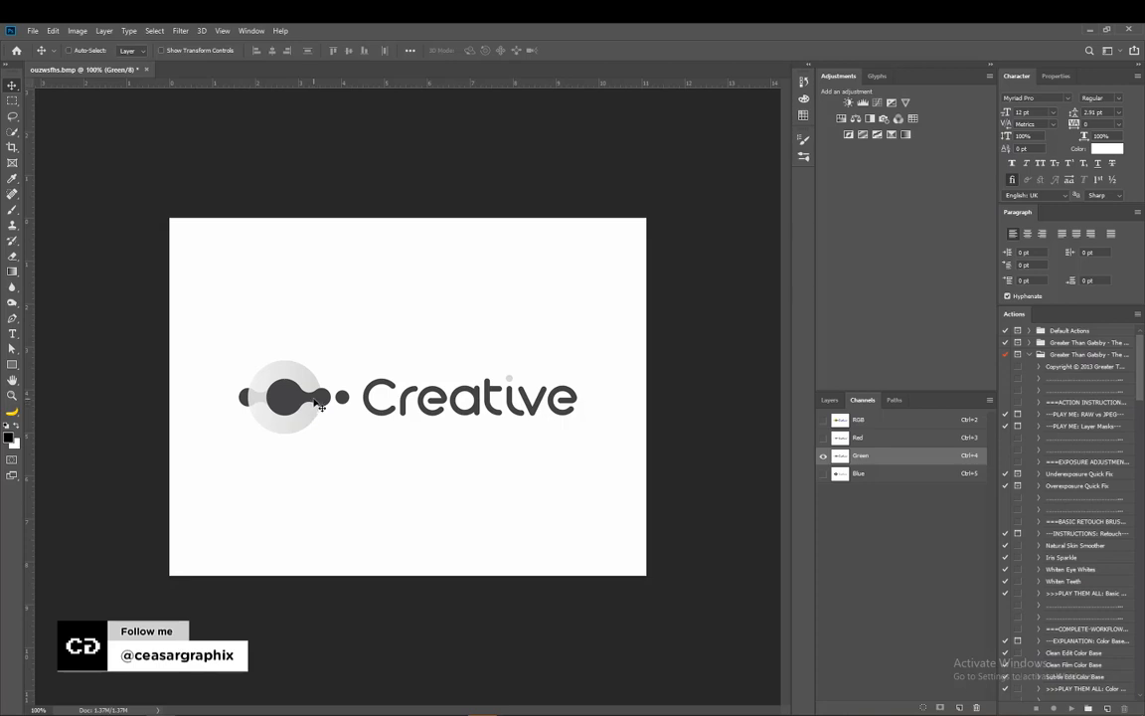
pyautogui.moveTo(385, 438)
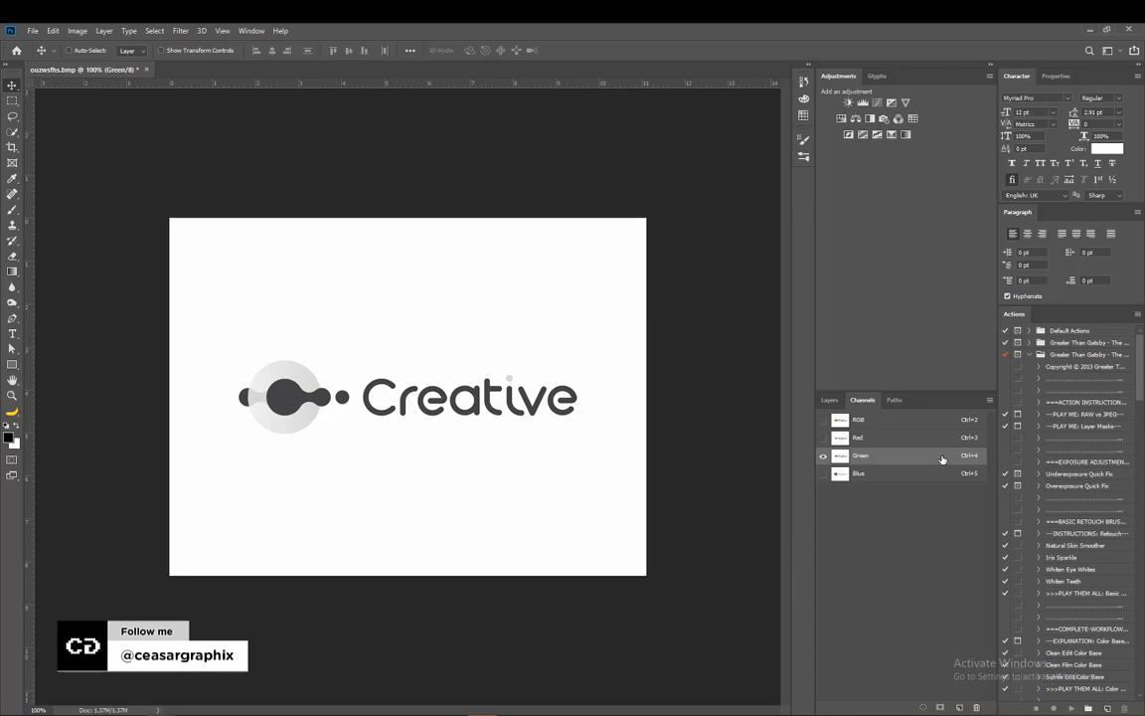
pyautogui.click(859, 473)
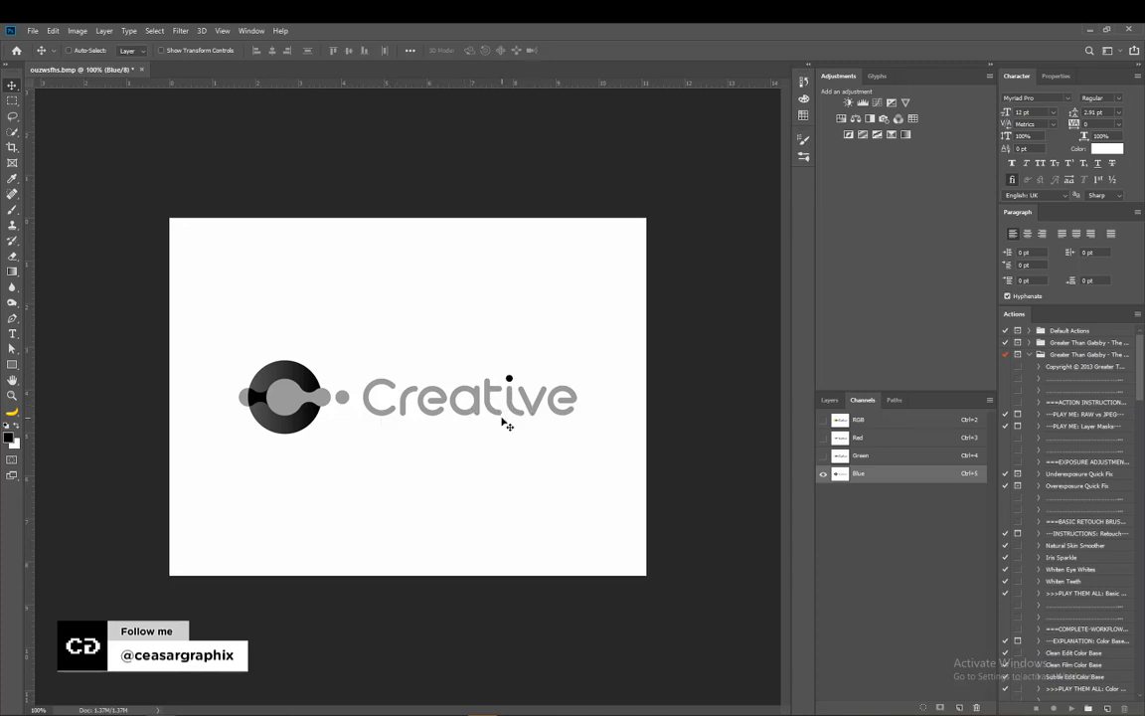
pyautogui.moveTo(543, 465)
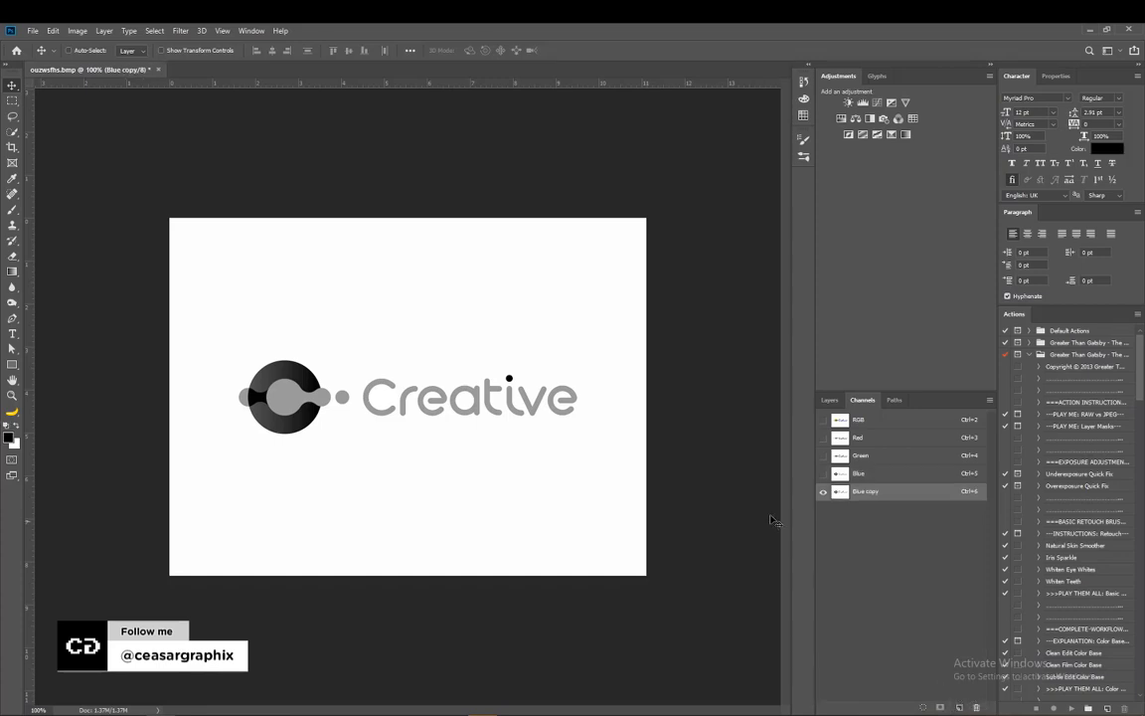
# Rename the Blue copy channel to 'Alpha' and confirm the new name
pyautogui.doubleClick(866, 490)
pyautogui.write('Alpha')
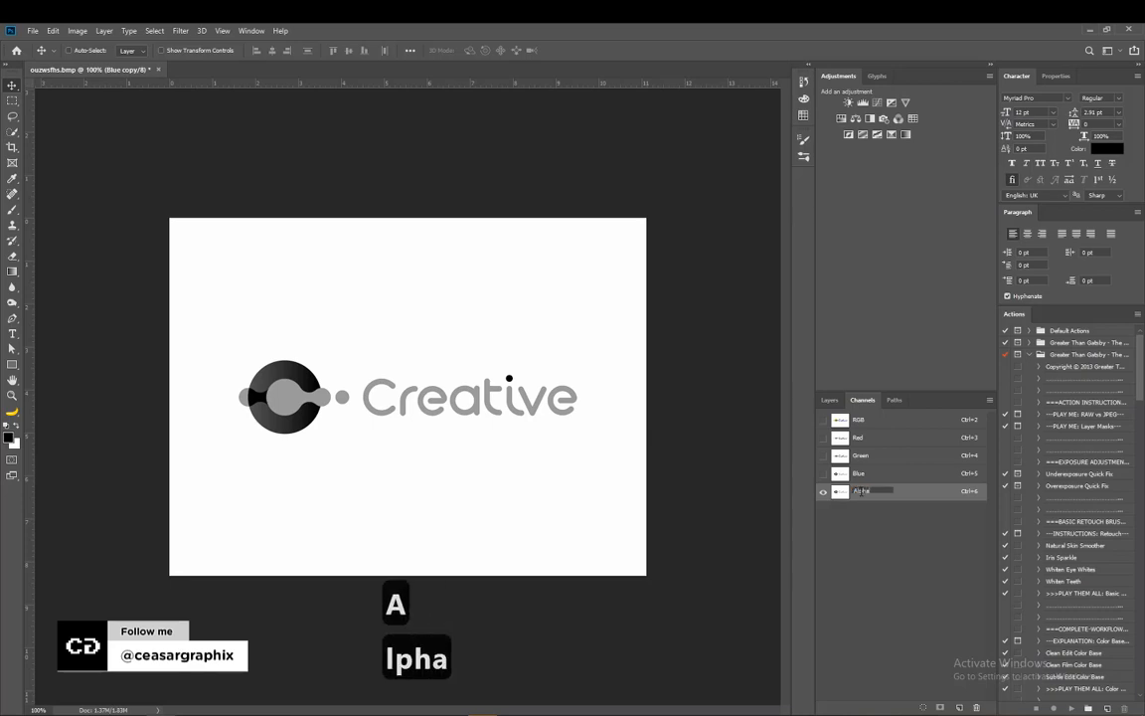
pyautogui.click(862, 490)
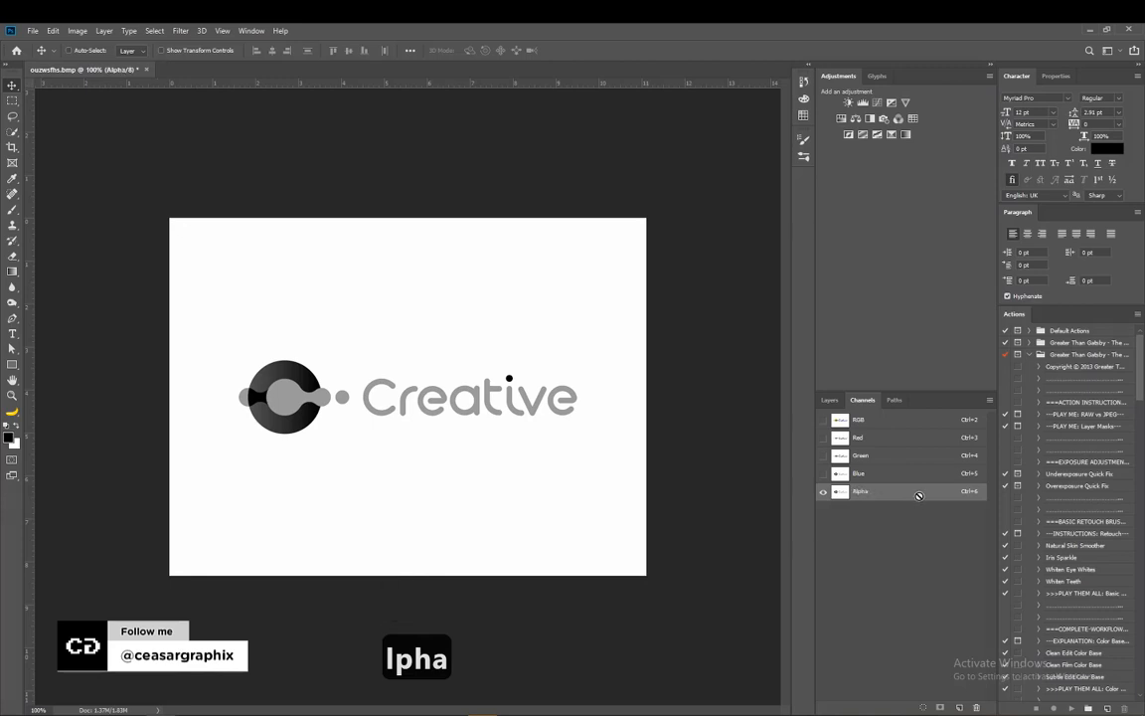
pyautogui.moveTo(488, 303)
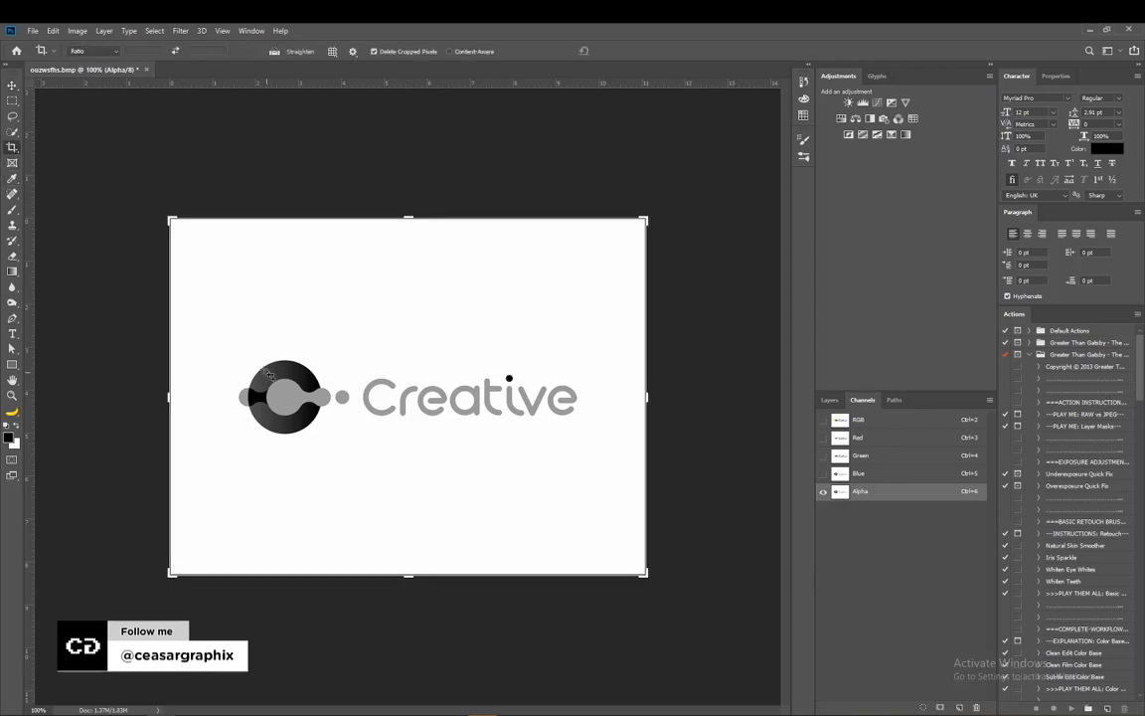
# Crop the canvas to a narrow strip tightly around the Creative logo
pyautogui.moveTo(204, 318); pyautogui.dragTo(625, 473)
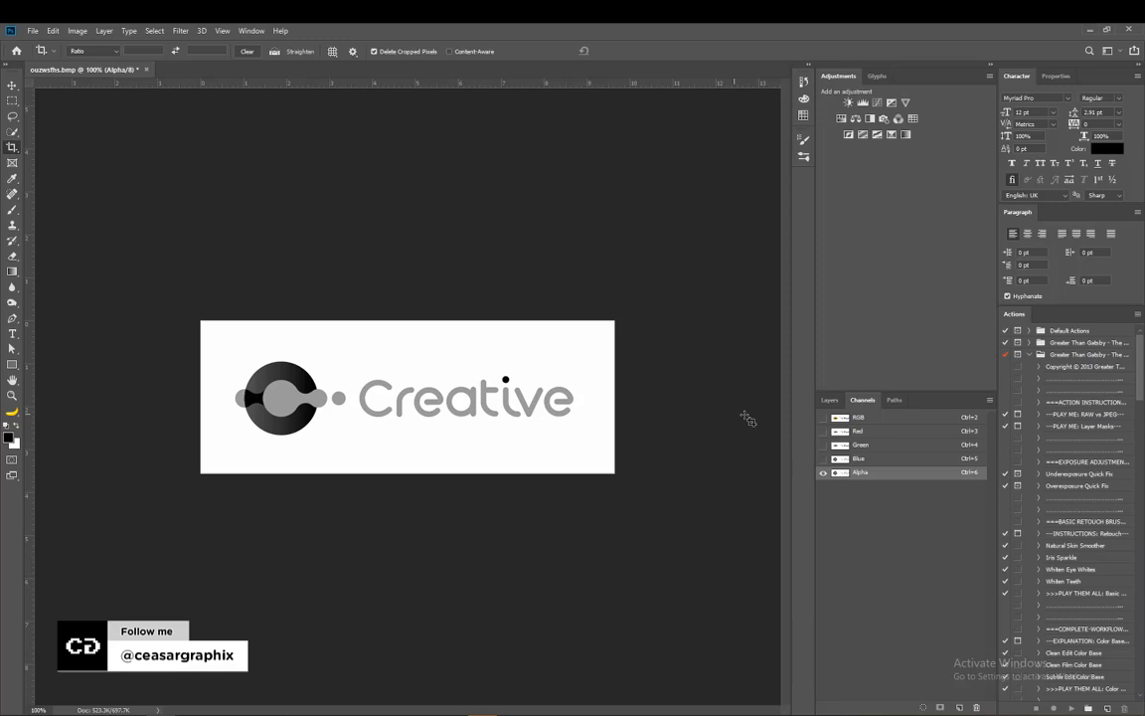
pyautogui.moveTo(494, 379)
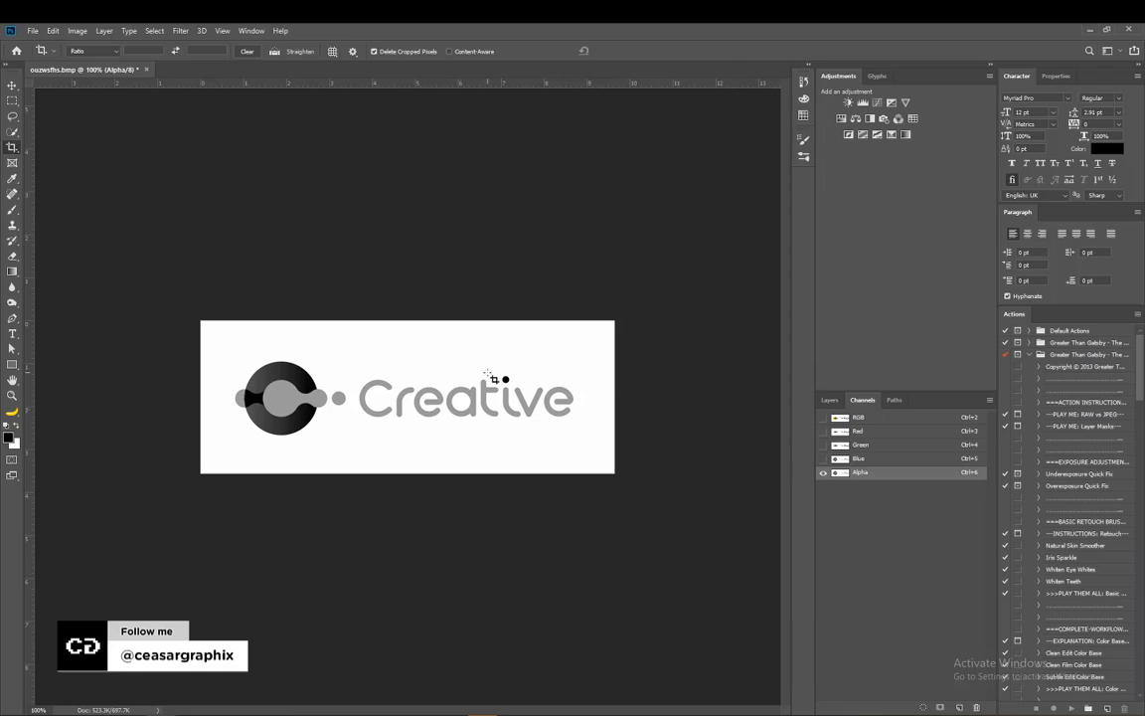
pyautogui.press('ctrl+l')
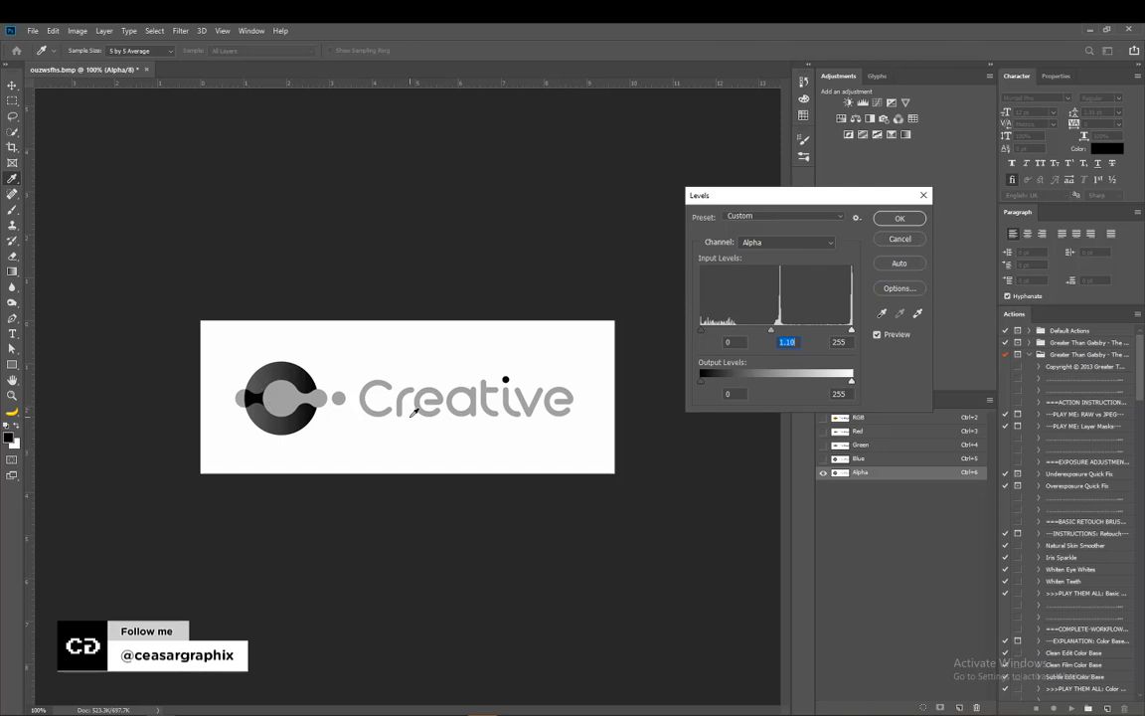
pyautogui.moveTo(347, 357)
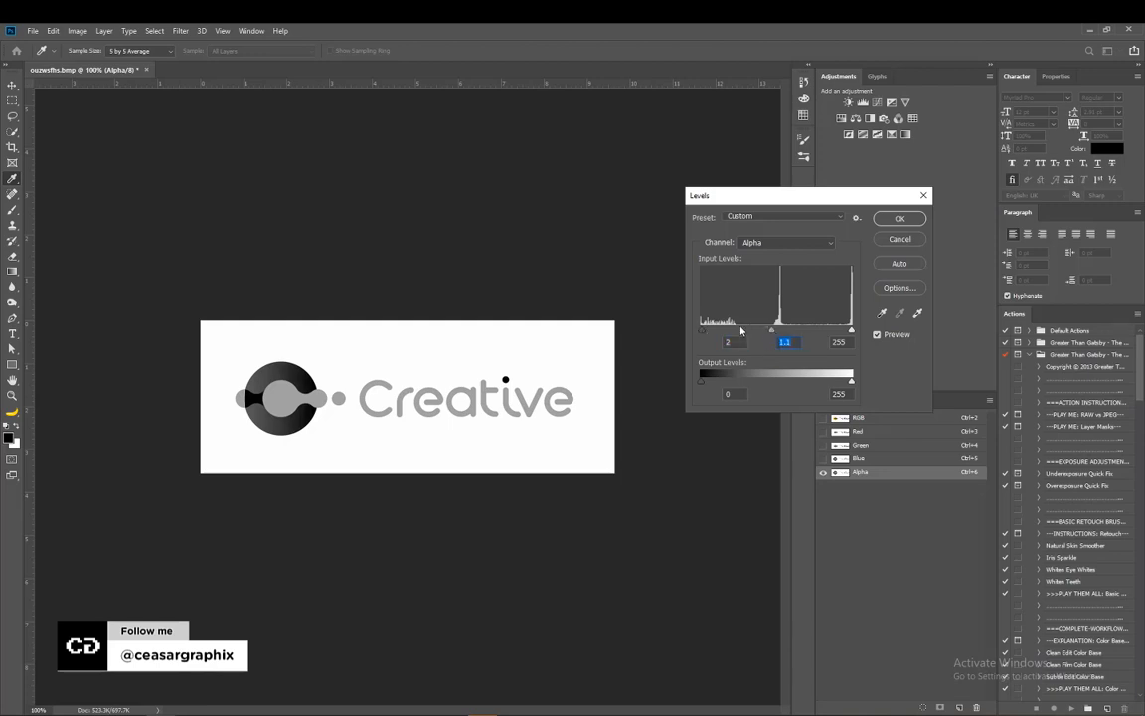
pyautogui.moveTo(510, 383)
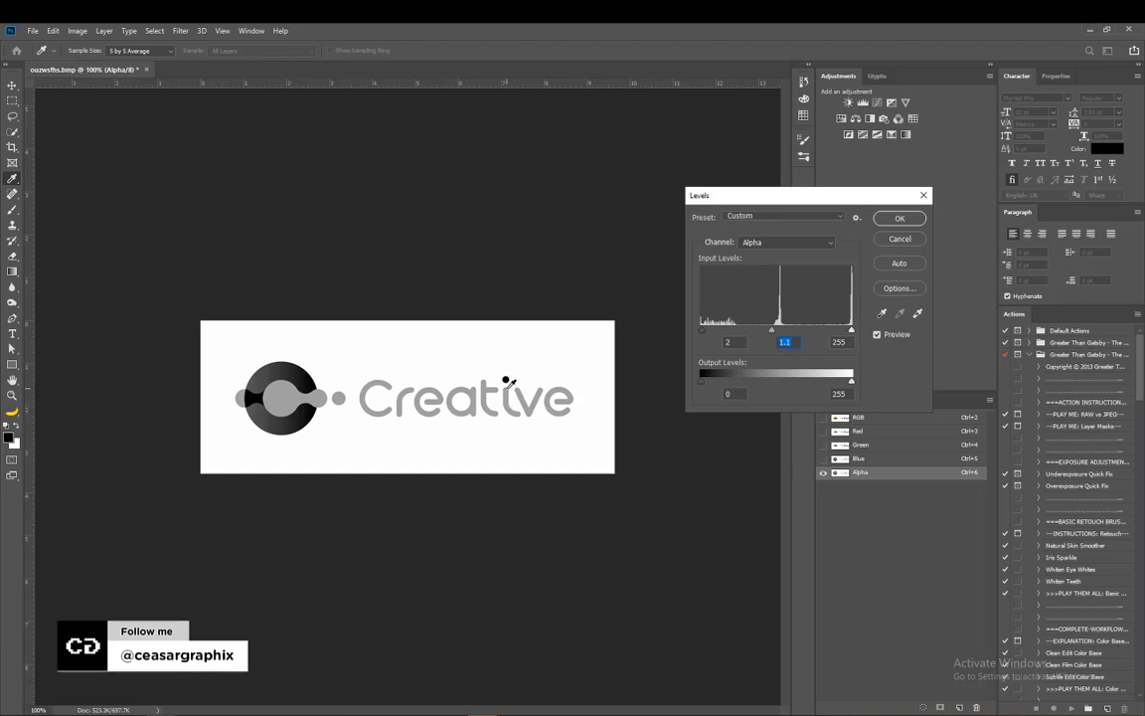
pyautogui.moveTo(522, 413)
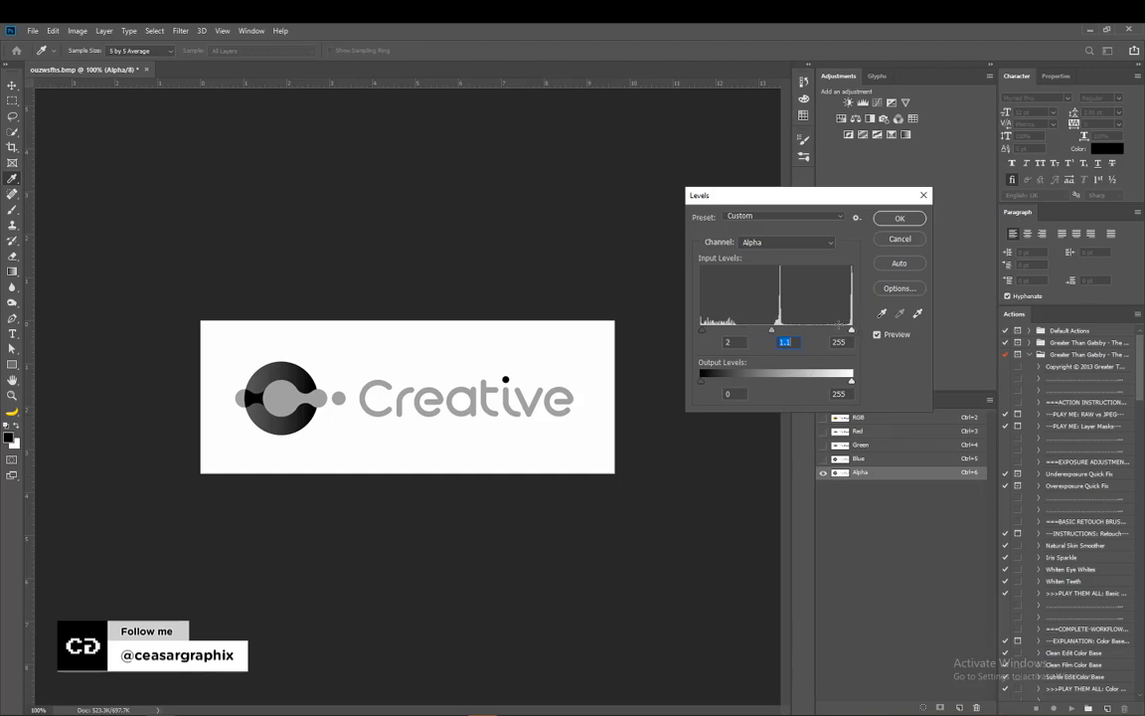
pyautogui.moveTo(201, 416)
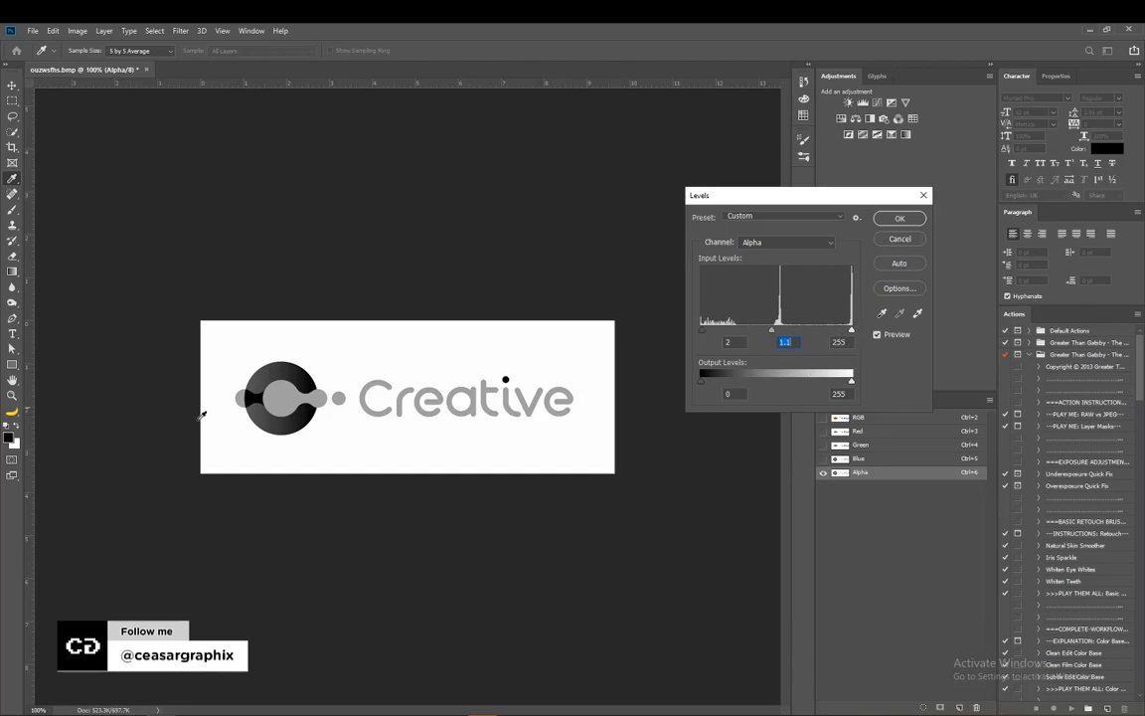
pyautogui.moveTo(255, 343)
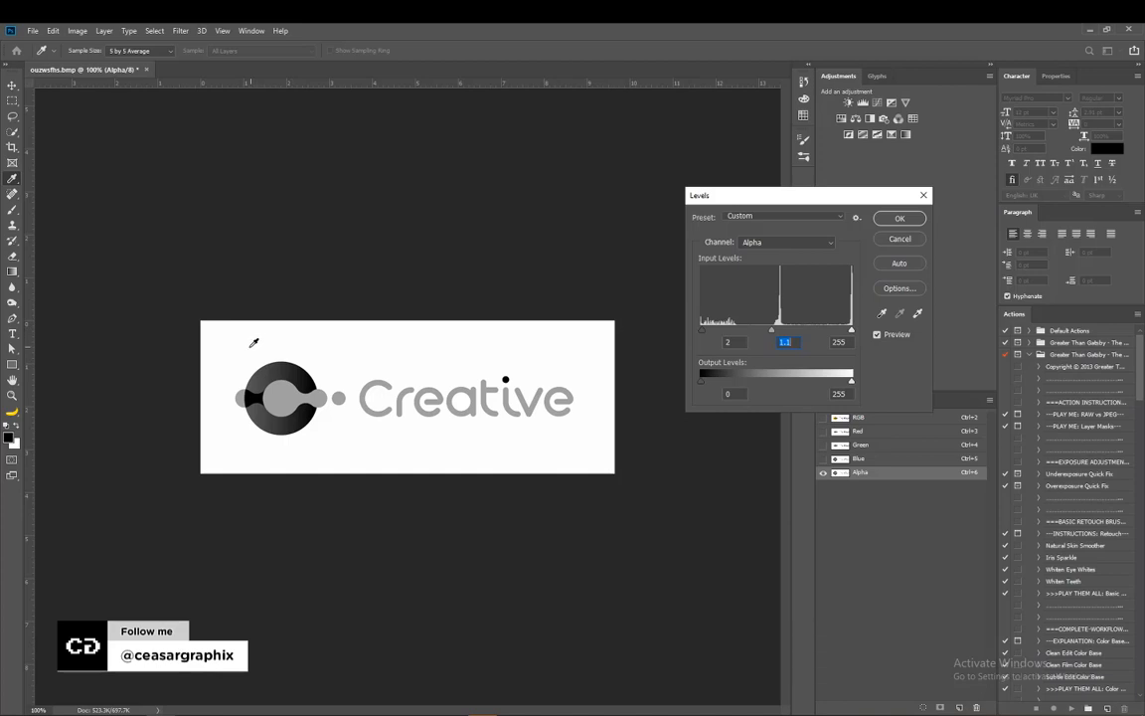
pyautogui.moveTo(845, 452)
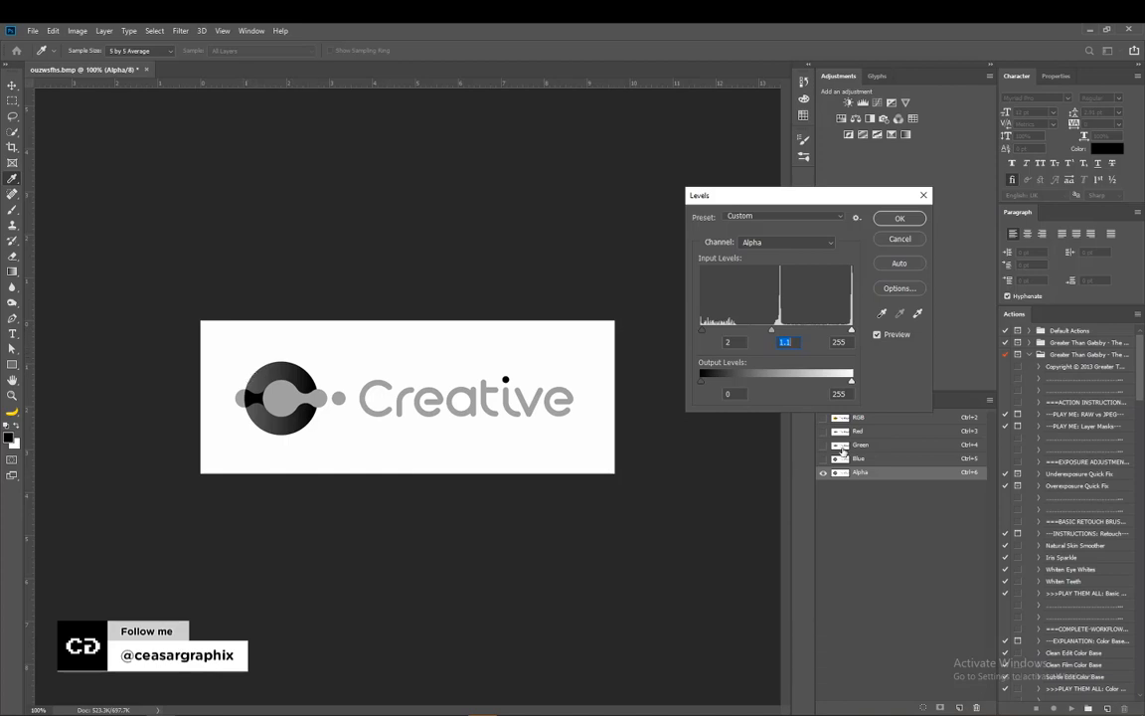
pyautogui.moveTo(328, 348)
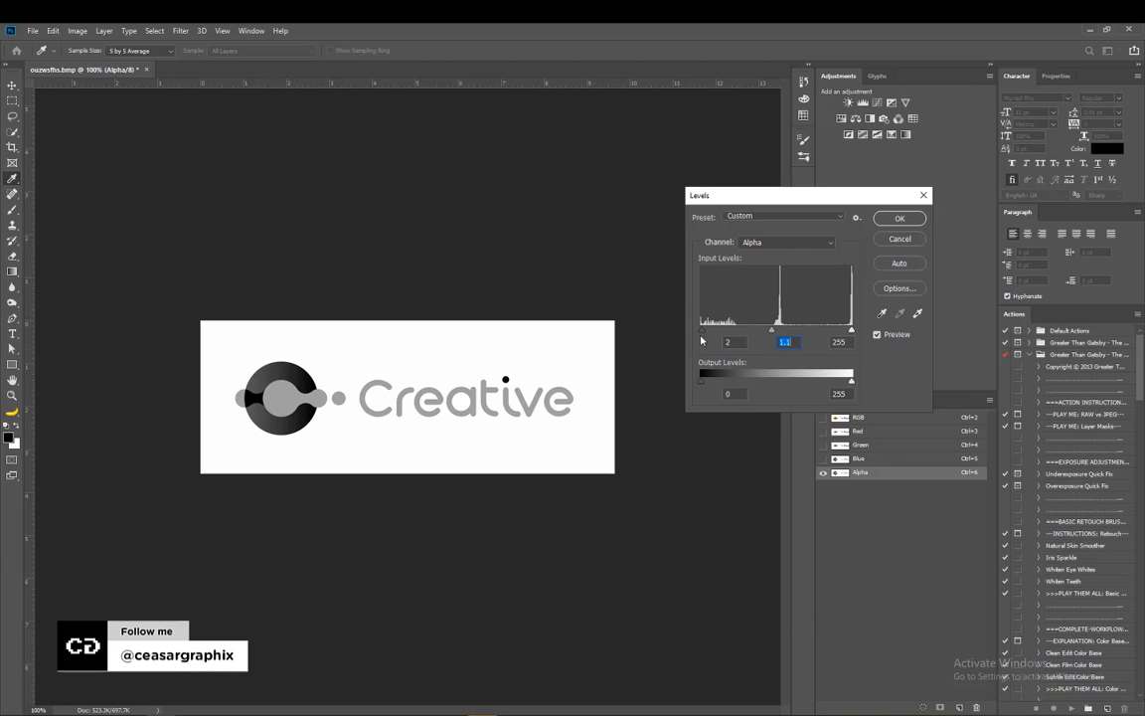
# Raise the Levels black and midtone inputs until the logo is solid black on white, then apply
pyautogui.moveTo(702, 329); pyautogui.dragTo(773, 329)
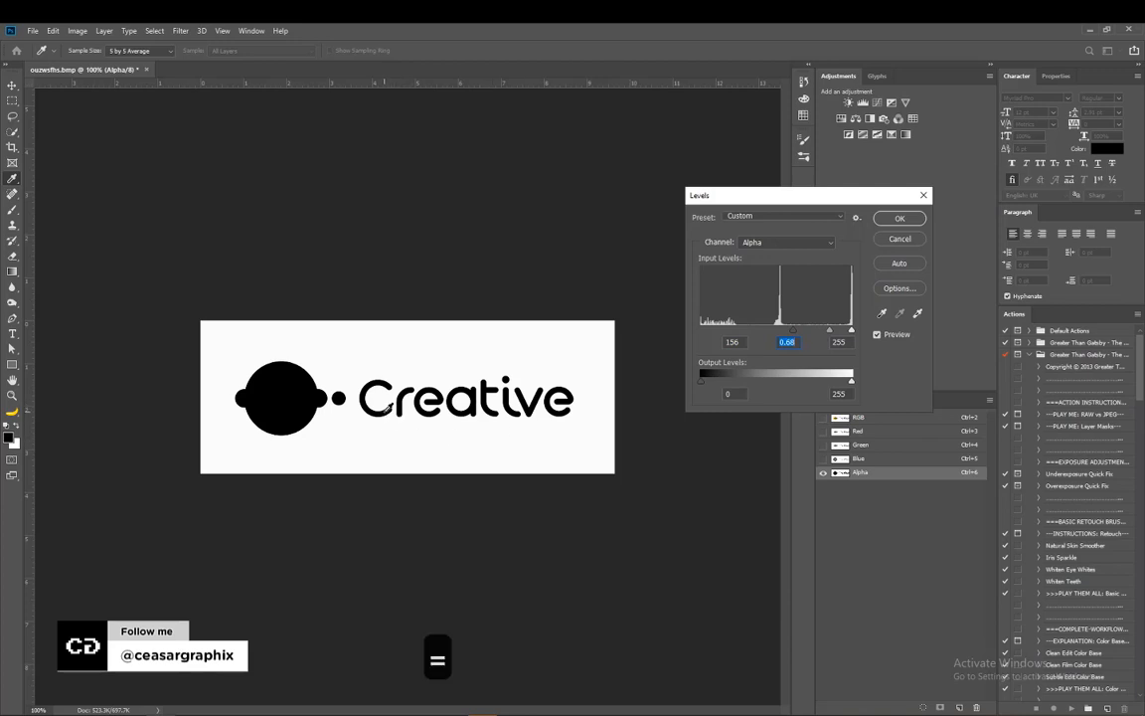
pyautogui.press('ctrl+=')
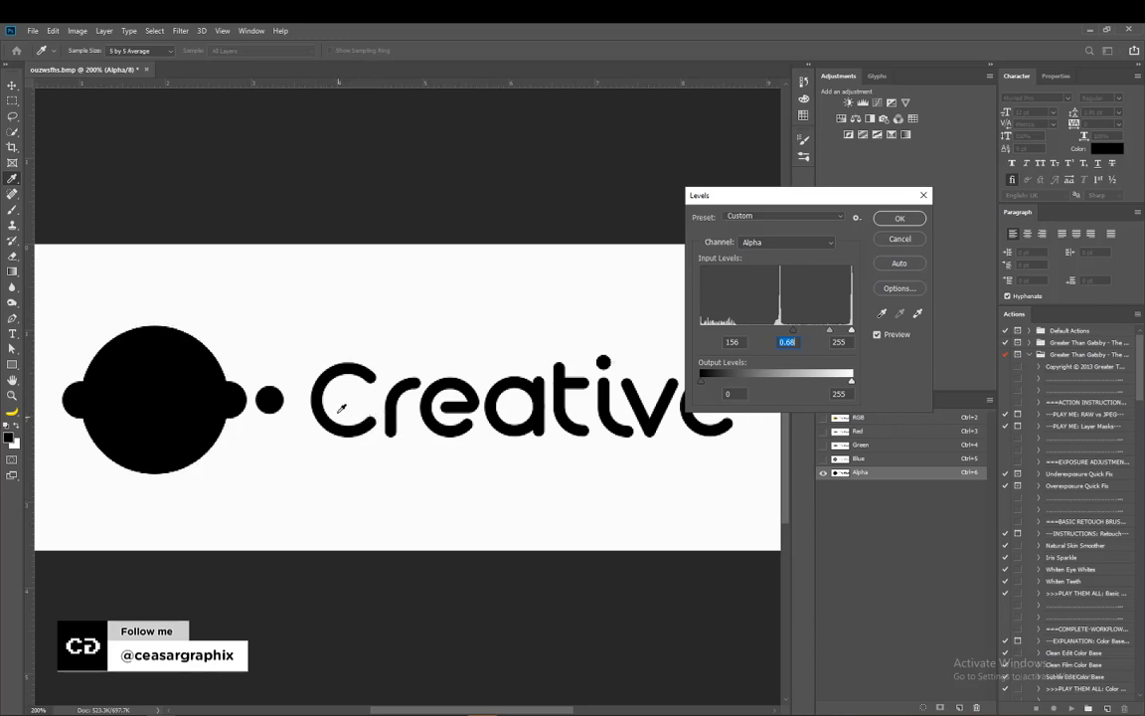
pyautogui.moveTo(792, 335)
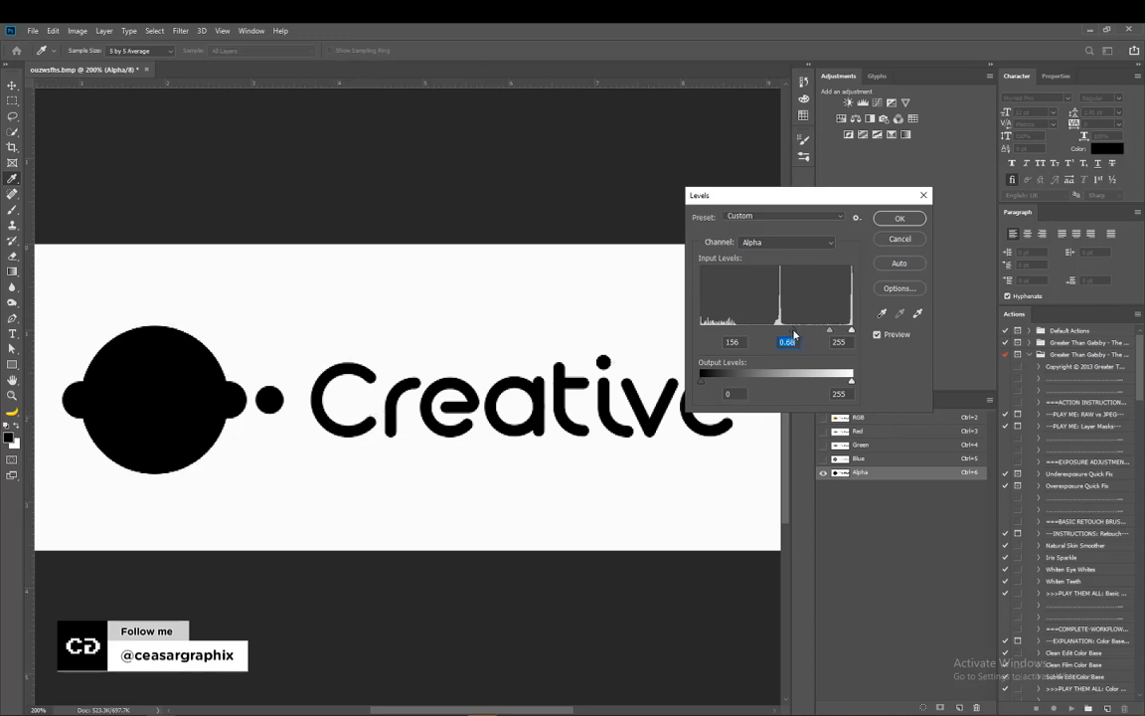
pyautogui.moveTo(801, 329); pyautogui.dragTo(850, 329)
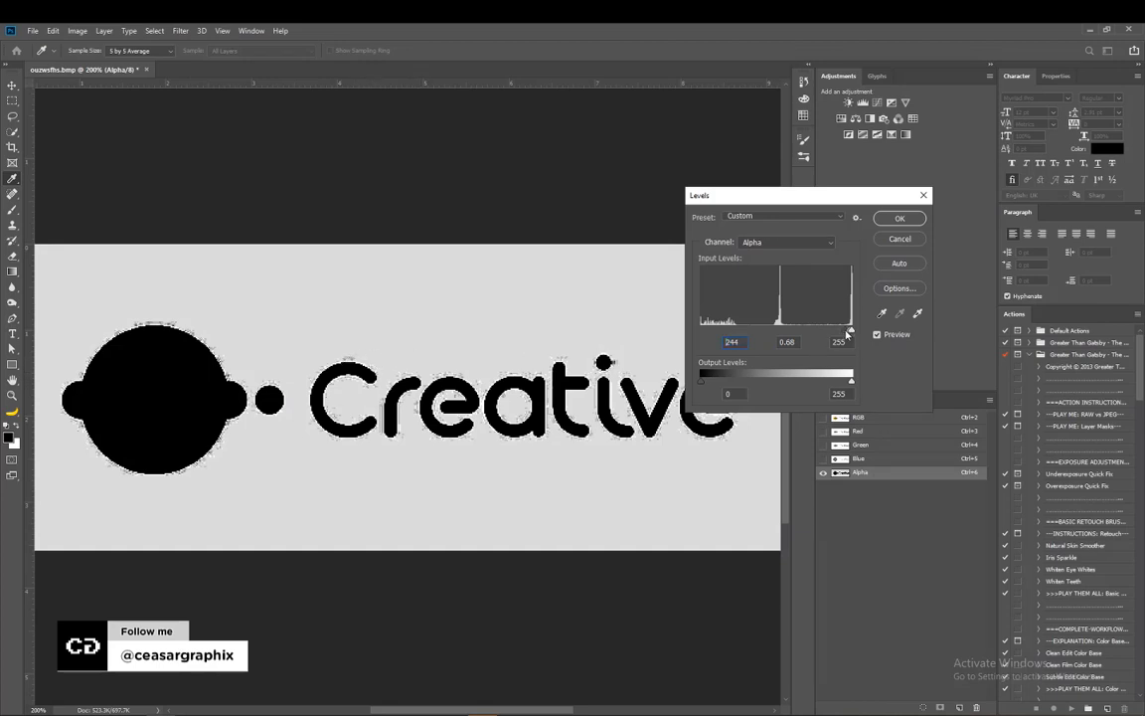
pyautogui.moveTo(849, 329); pyautogui.dragTo(814, 329)
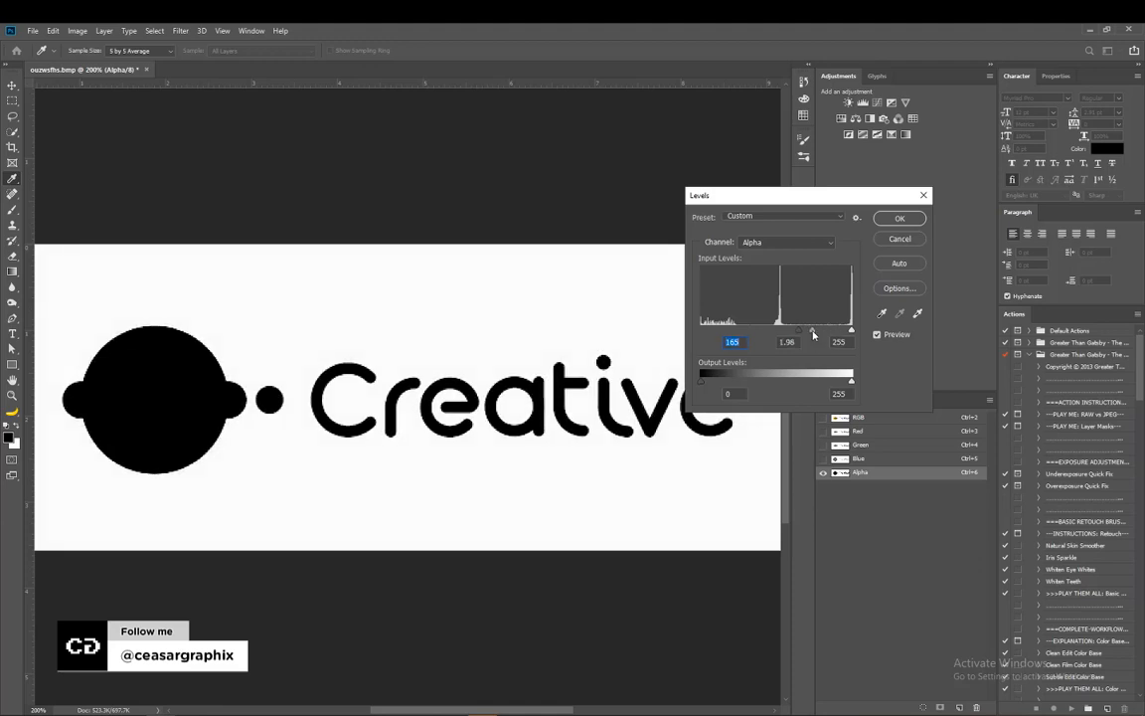
pyautogui.moveTo(813, 329); pyautogui.dragTo(834, 329)
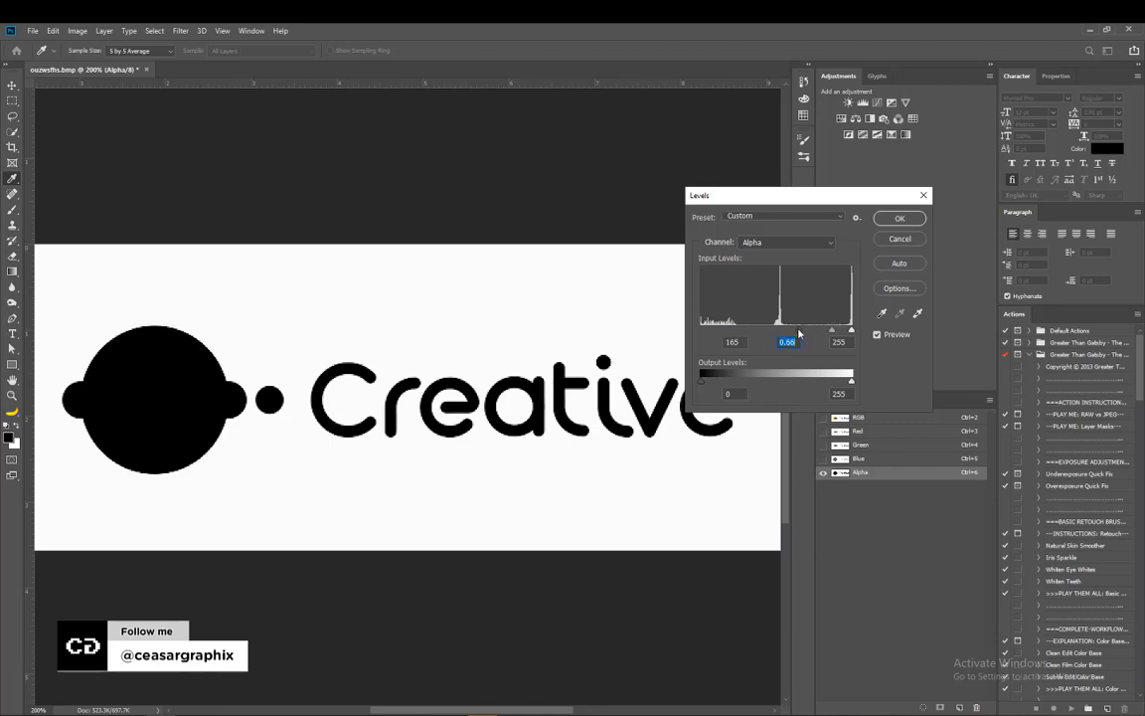
pyautogui.click(899, 218)
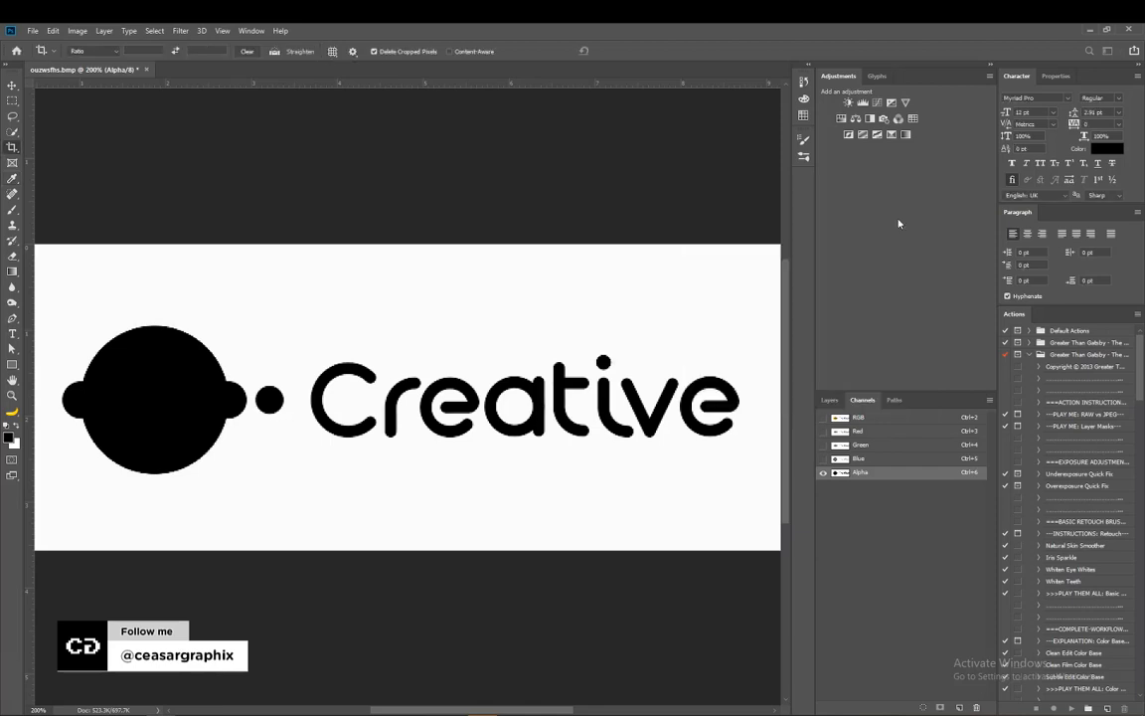
pyautogui.moveTo(608, 455)
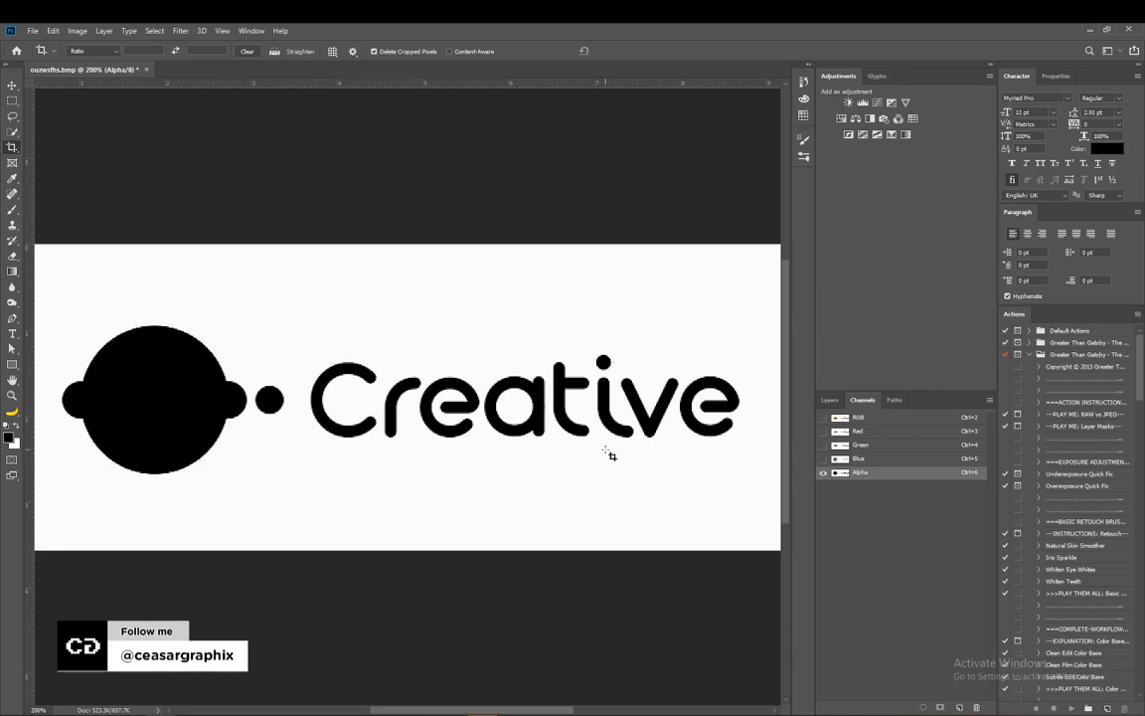
pyautogui.moveTo(694, 464)
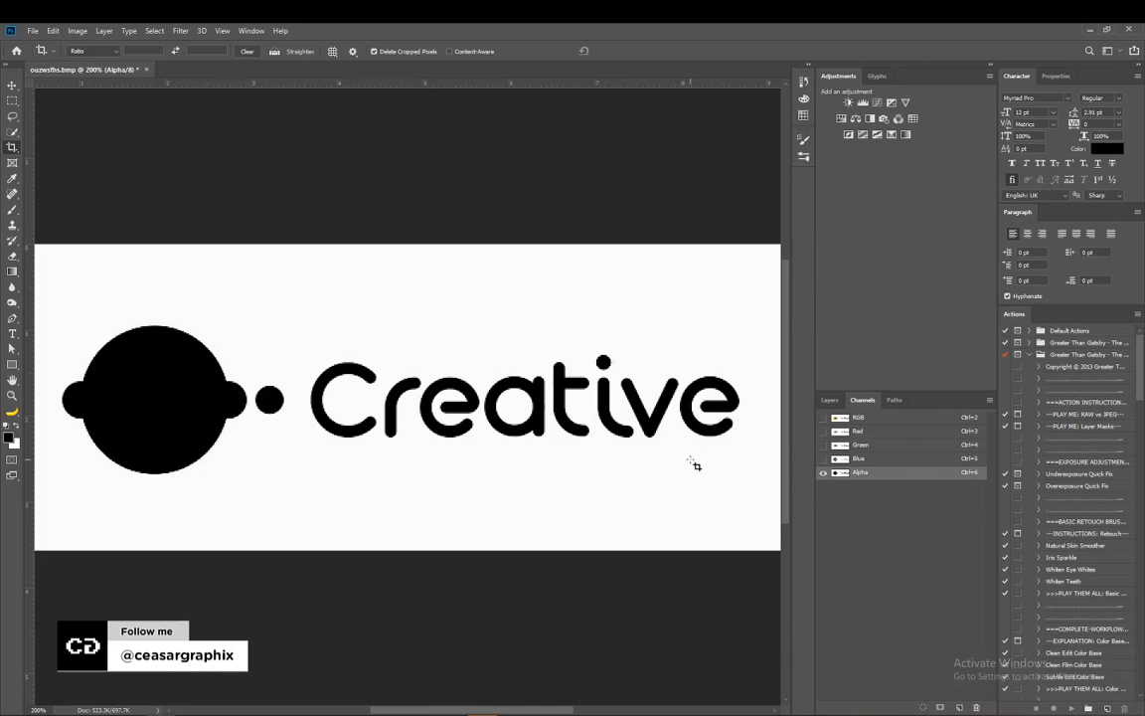
pyautogui.moveTo(898, 473)
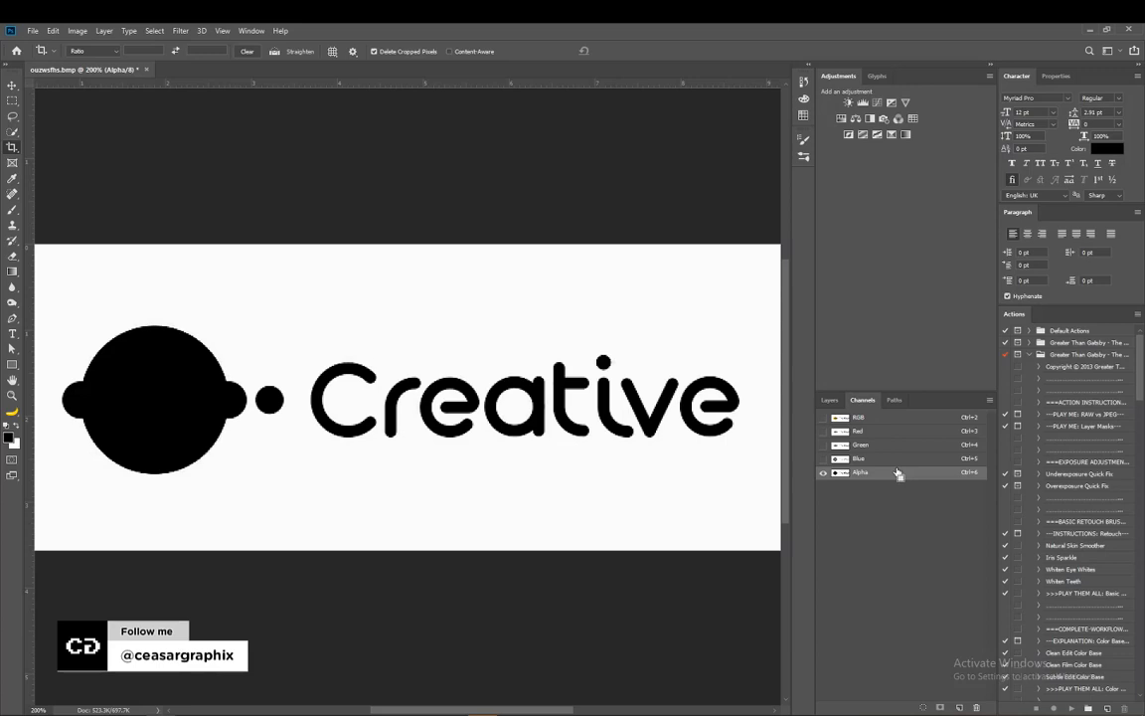
# Invert the Alpha channel to show a white logo on black, zooming back out to 100%
pyautogui.press('ctrl+i')
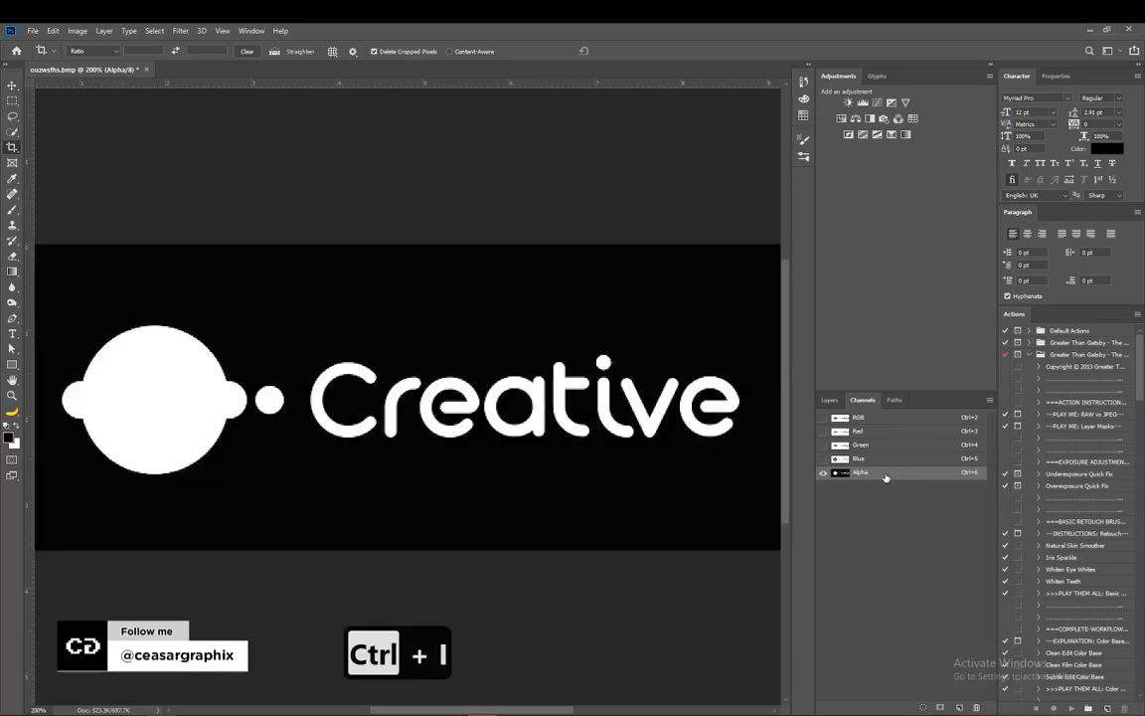
pyautogui.press('ctrl+minus')
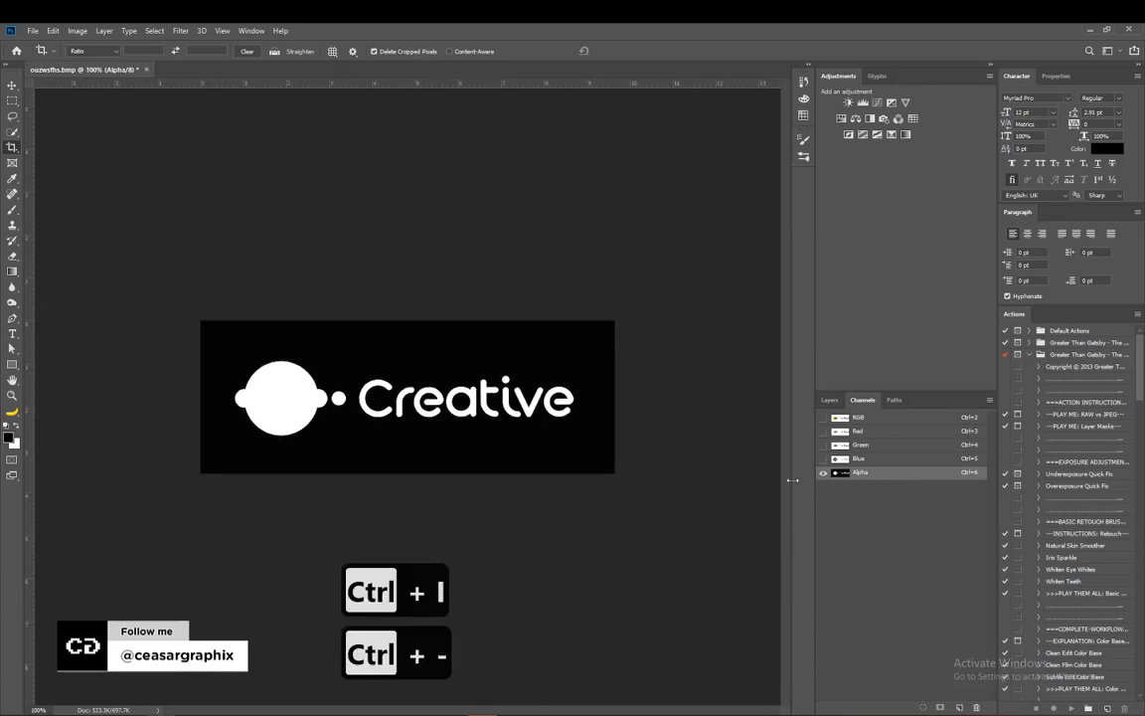
pyautogui.press('ctrl+i')
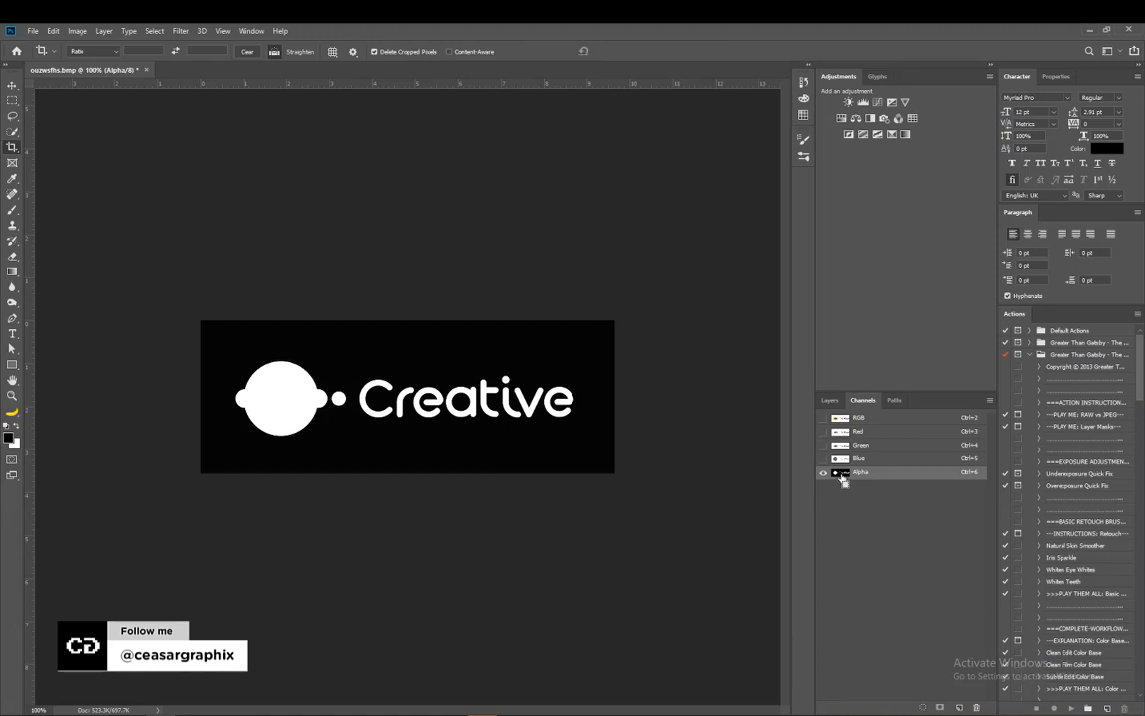
# Load the Alpha channel's logo shape as a selection and return to the layer list
pyautogui.click(840, 473)
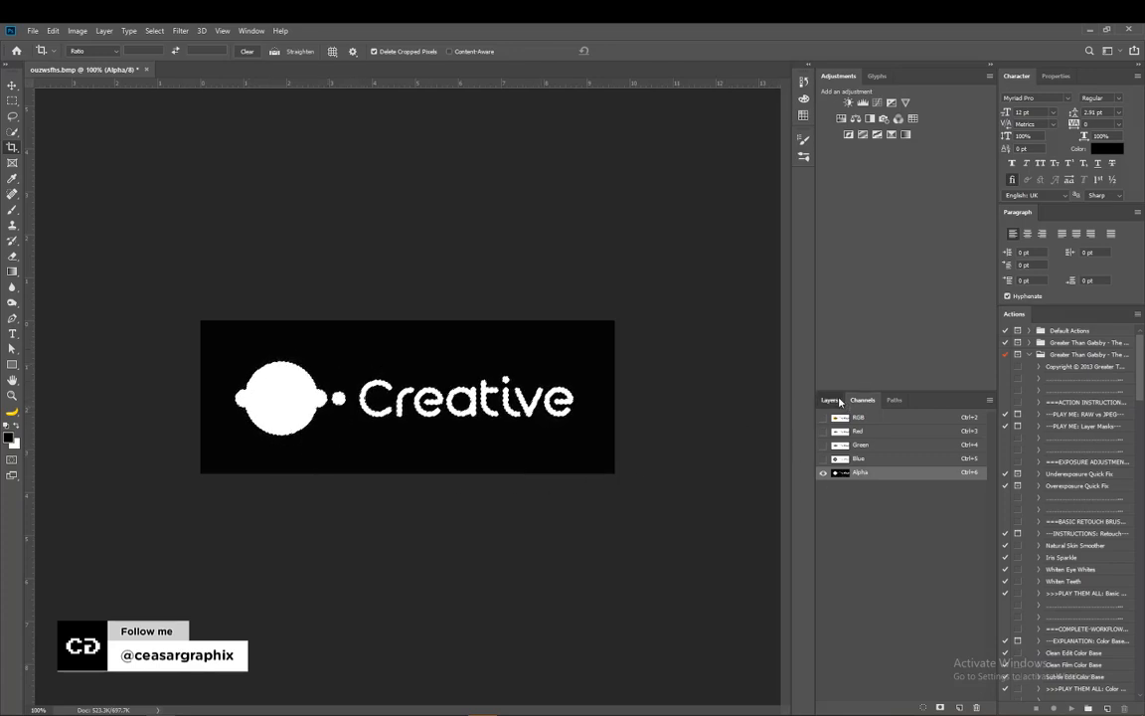
pyautogui.click(831, 399)
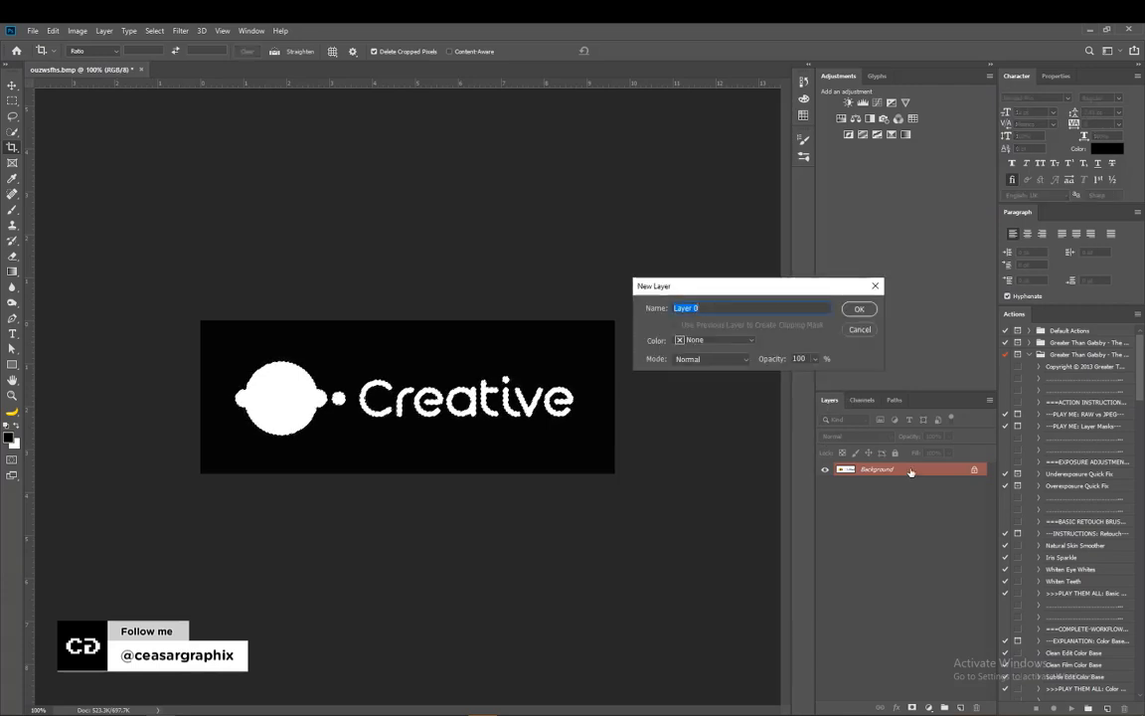
# Convert Background to Layer 0, copy the selected logo onto Layer 1, and hide Layer 0
pyautogui.click(859, 308)
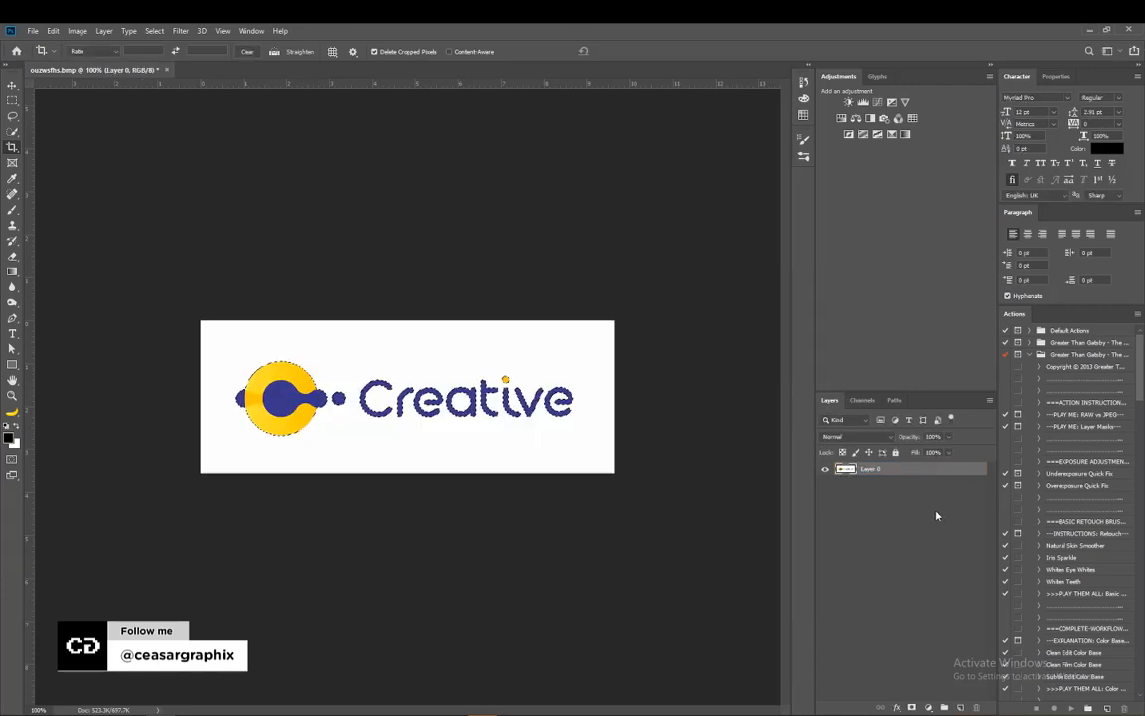
pyautogui.press('ctrl+j')
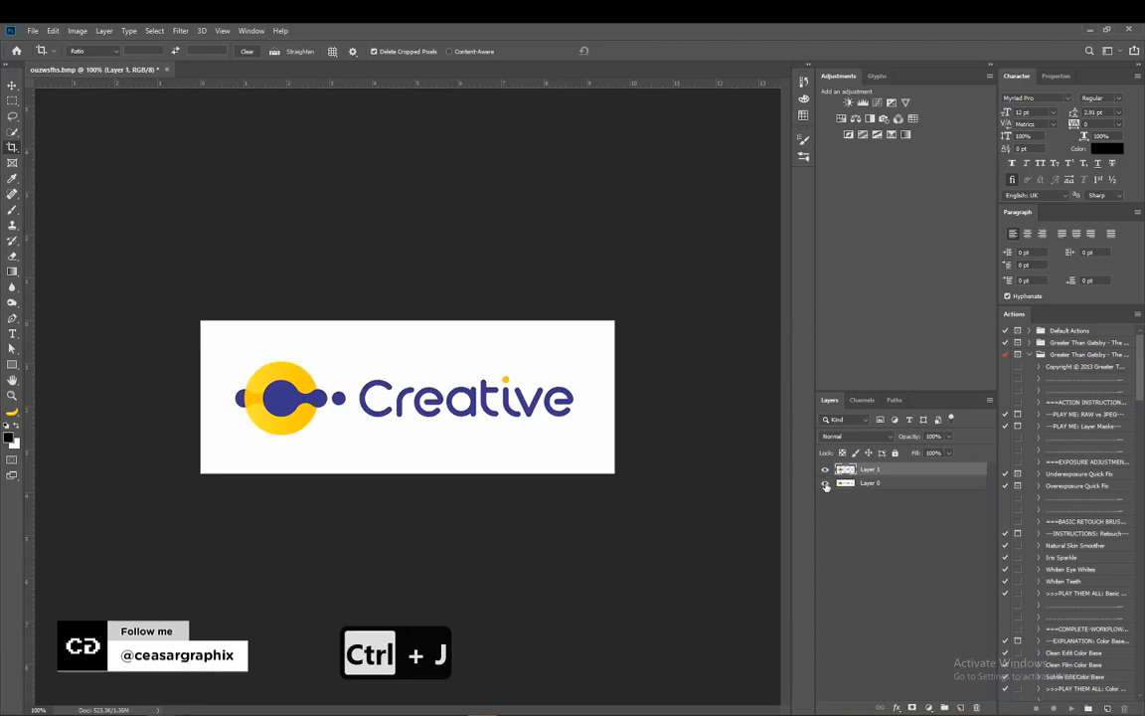
pyautogui.moveTo(825, 483)
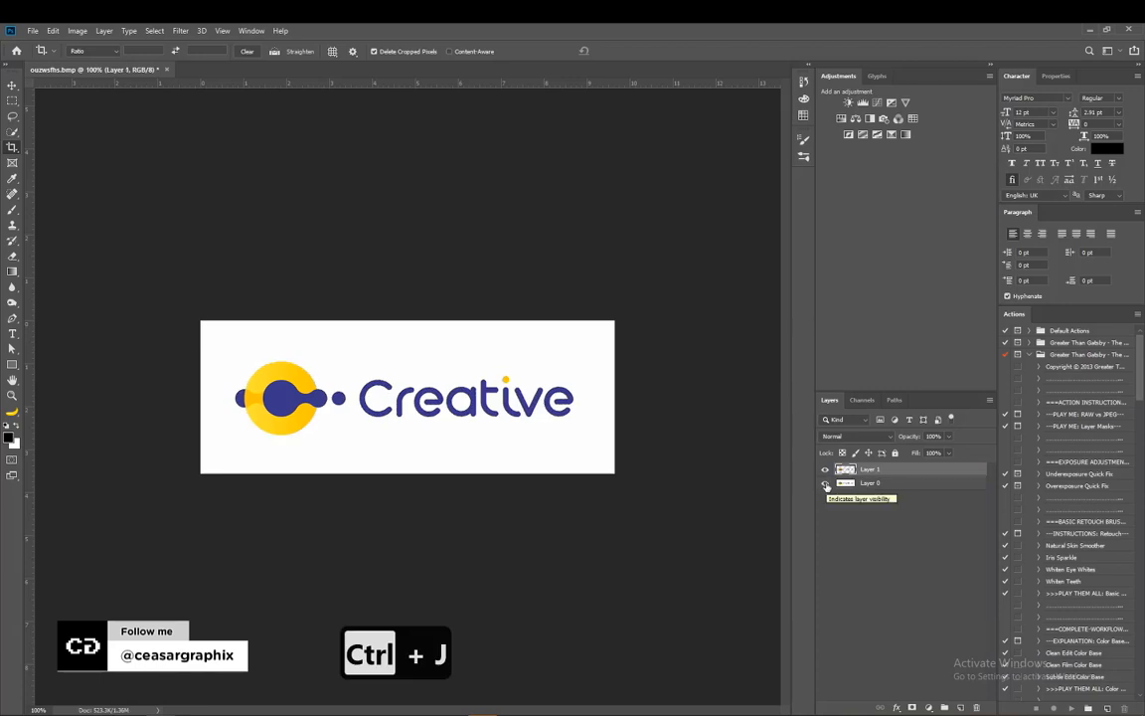
pyautogui.click(825, 482)
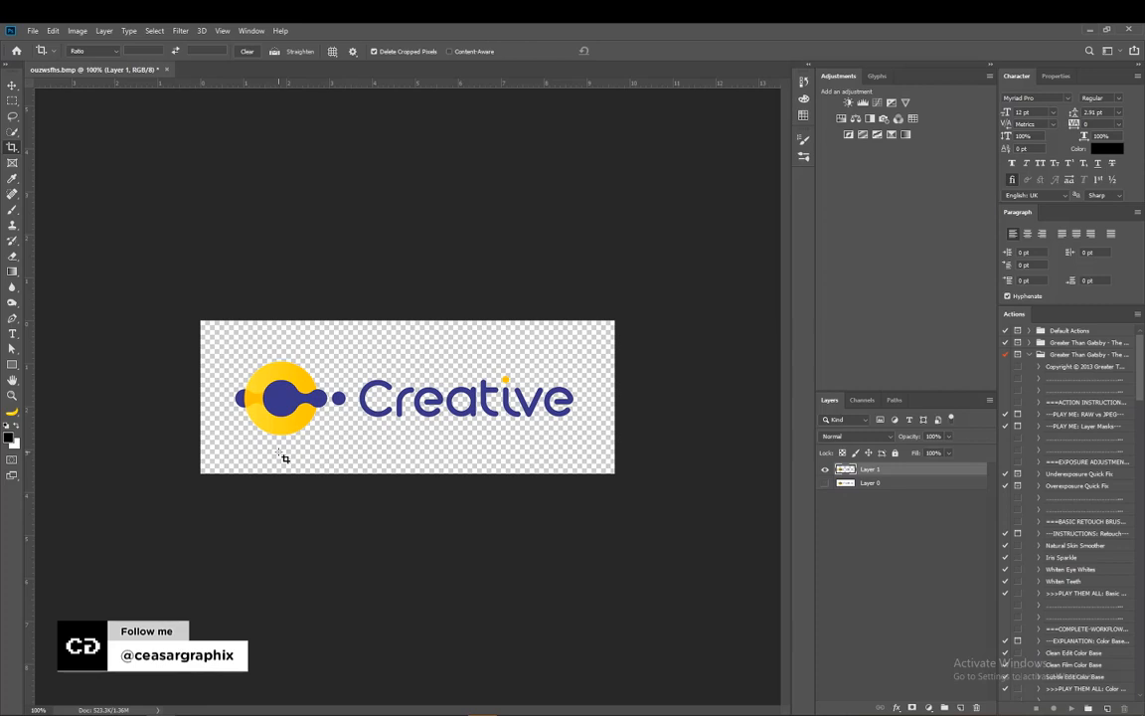
pyautogui.press('v')
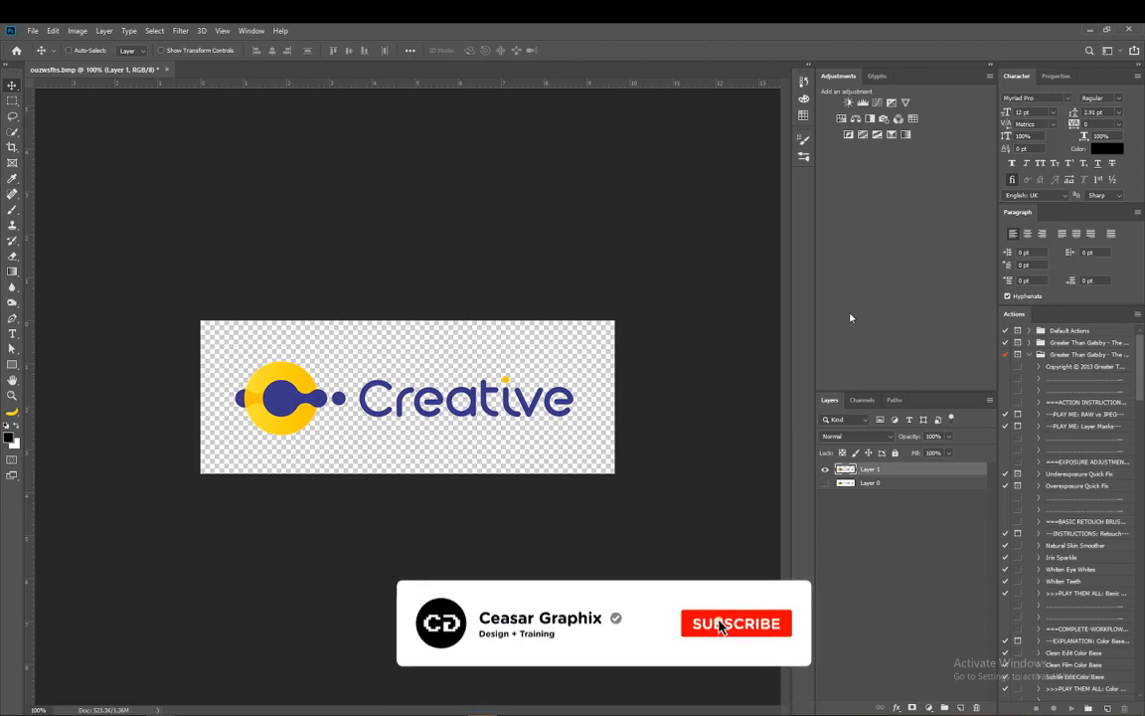
pyautogui.click(735, 624)
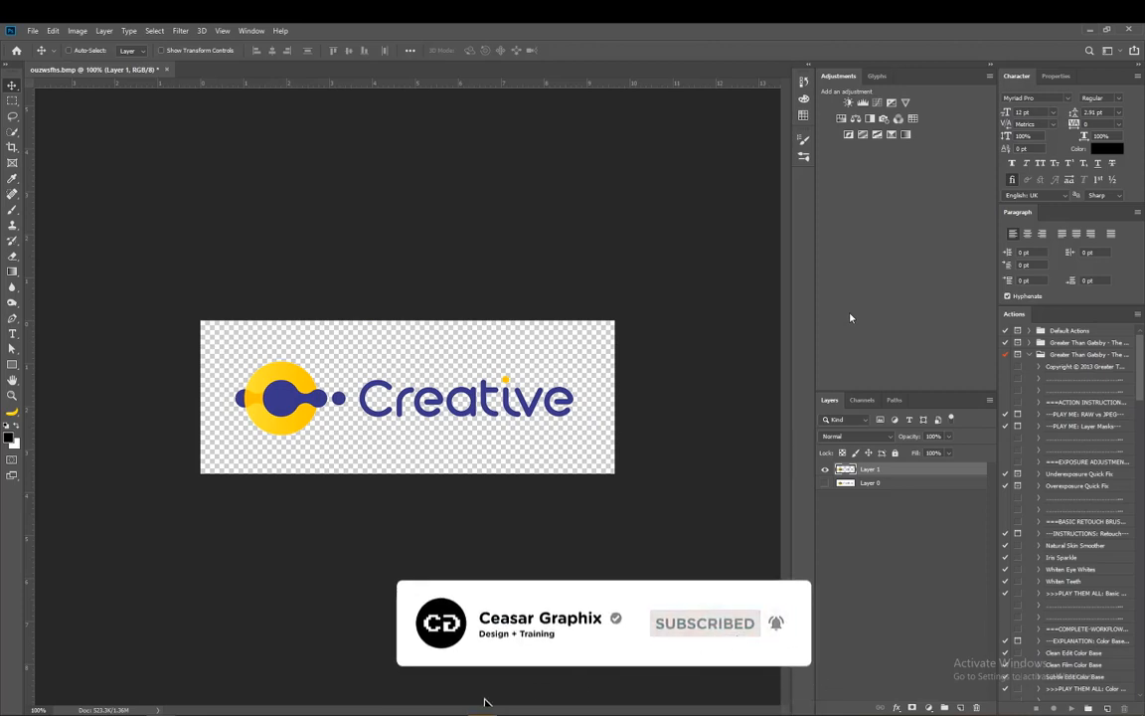